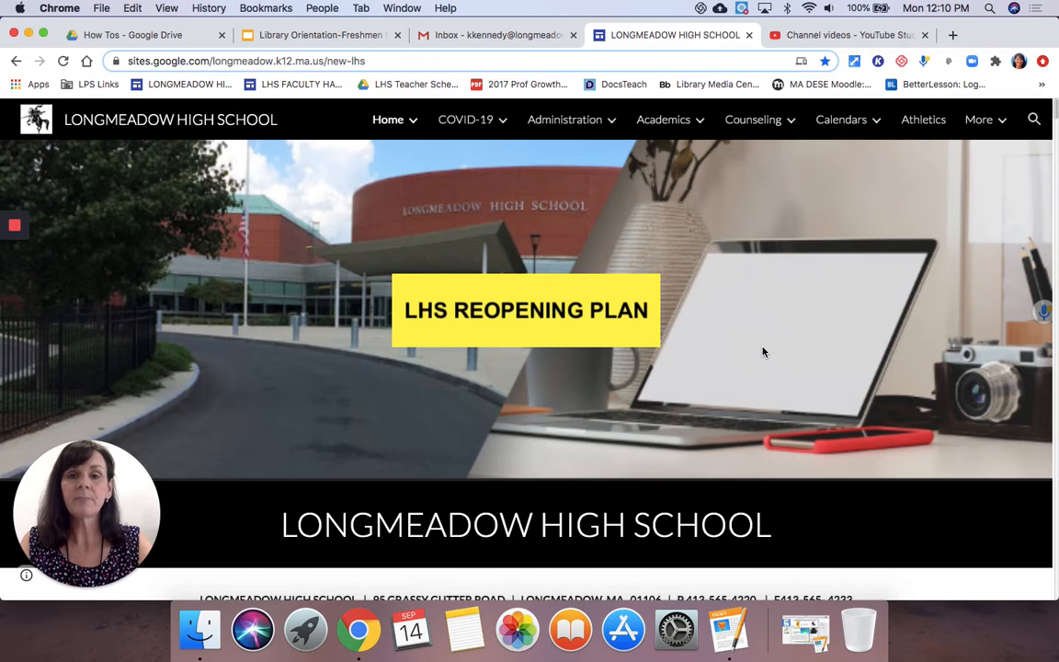
# - Go from Academics to the Library & Media Center page and bring the Library Card Catalog button into view
pyautogui.click(662, 119)
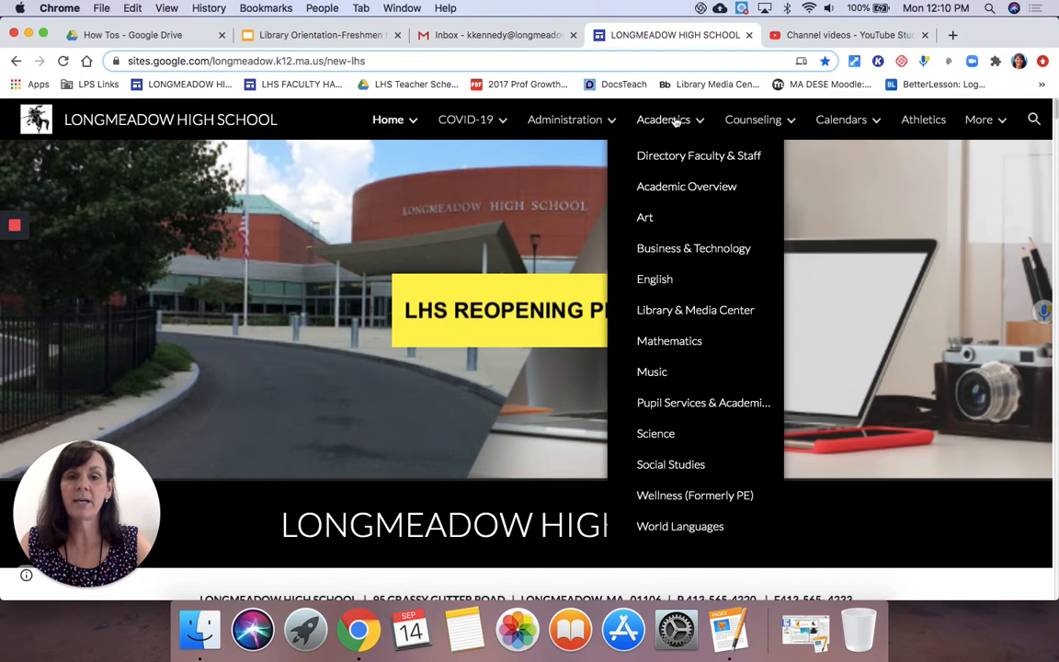
pyautogui.moveTo(684, 323)
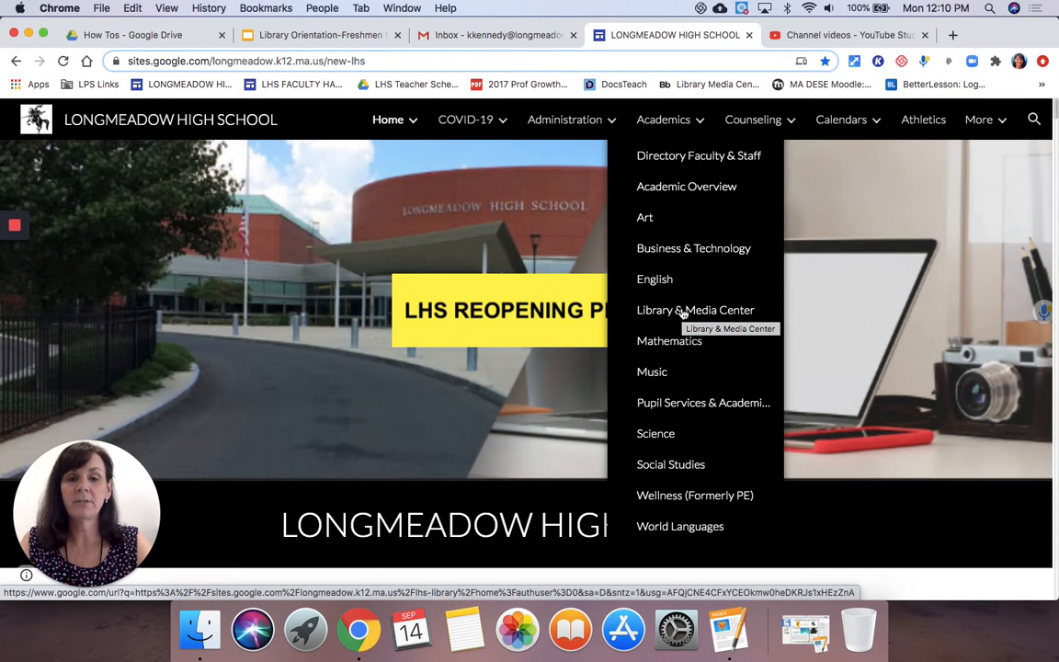
pyautogui.click(695, 308)
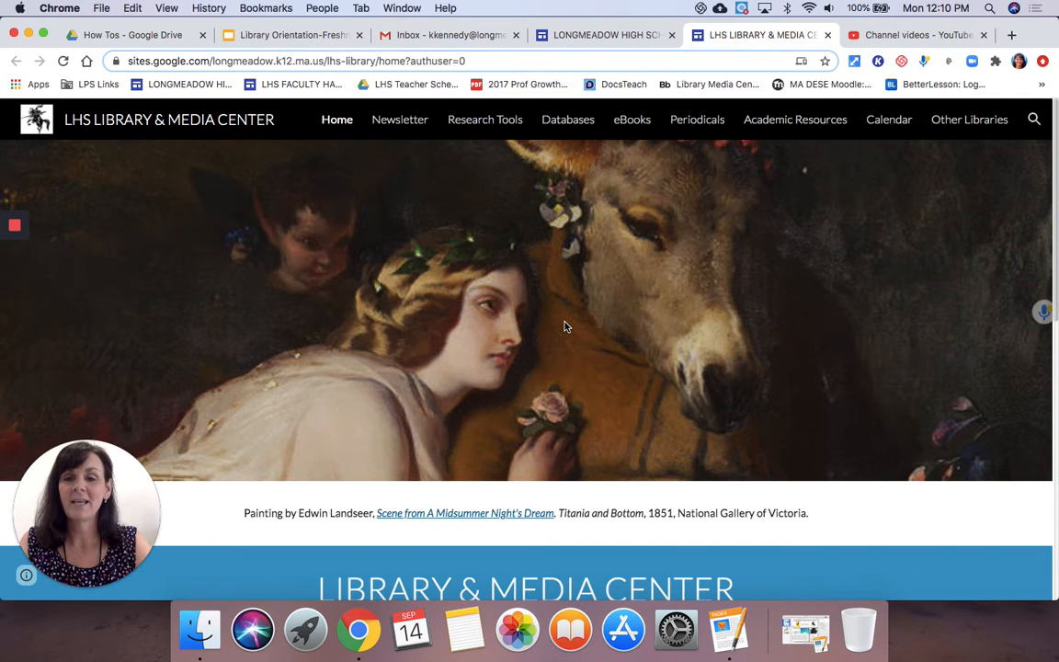
pyautogui.scroll(-3)
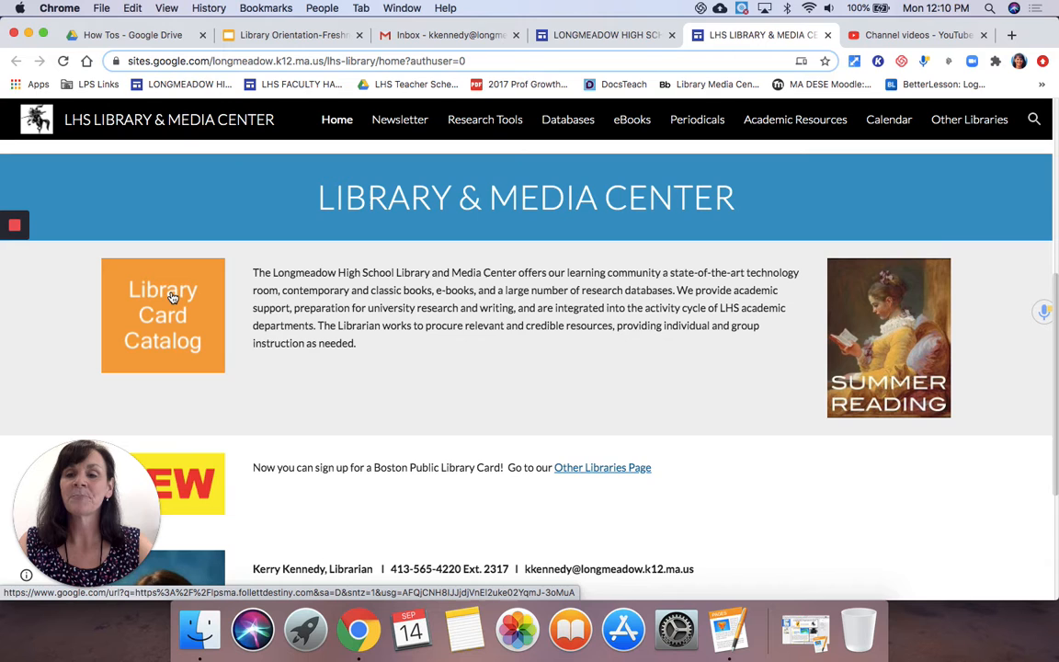
# - Open the Library Card Catalog and choose Longmeadow High School from the district school list
pyautogui.click(161, 316)
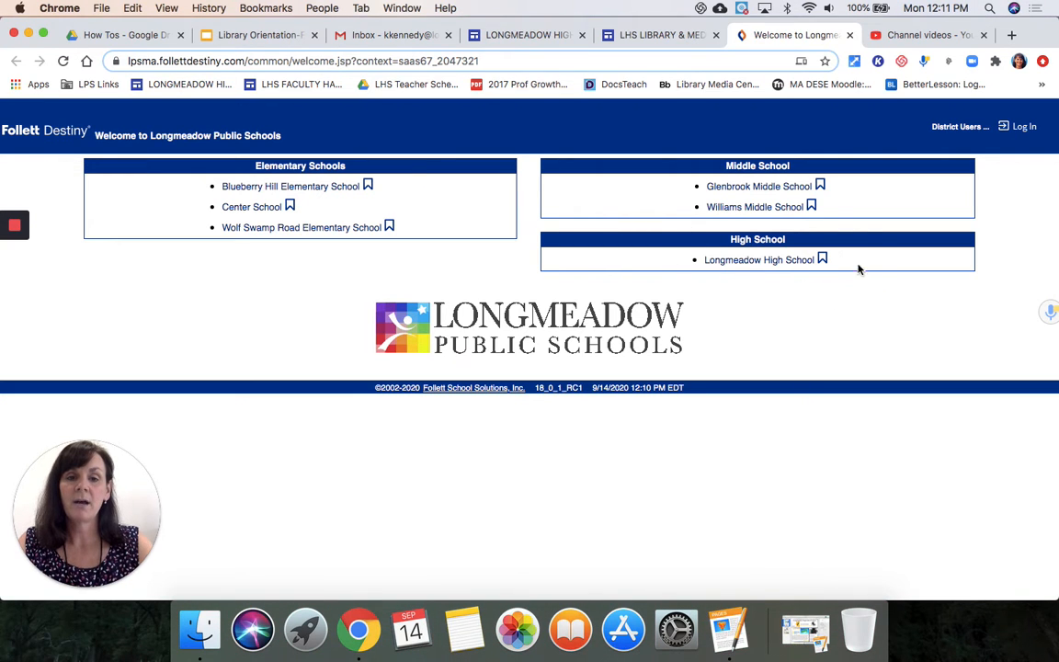
pyautogui.click(757, 260)
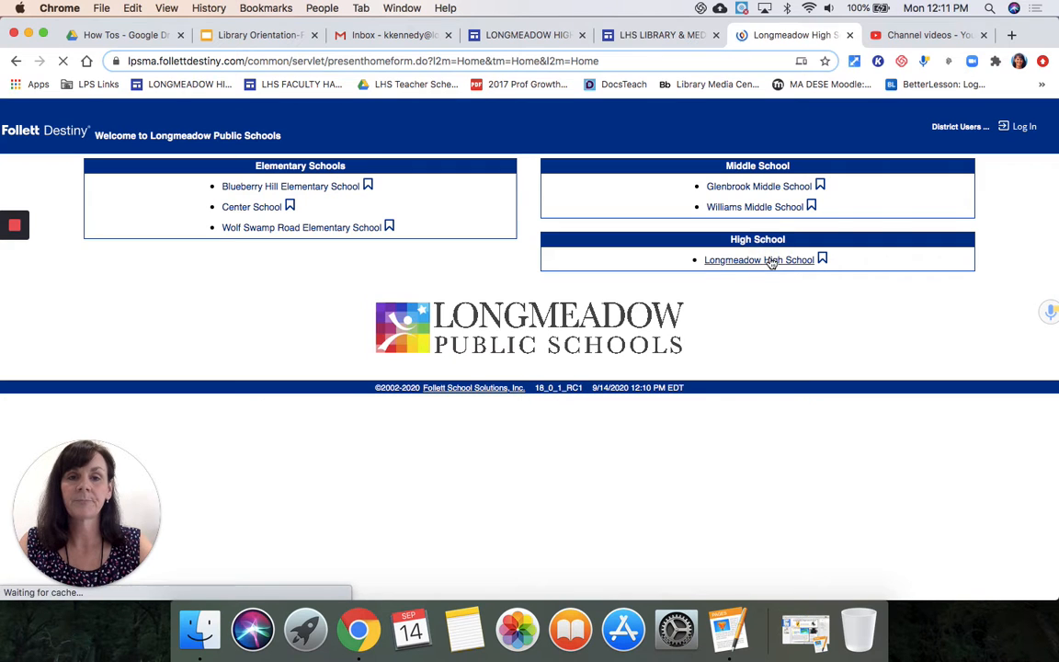
pyautogui.click(757, 259)
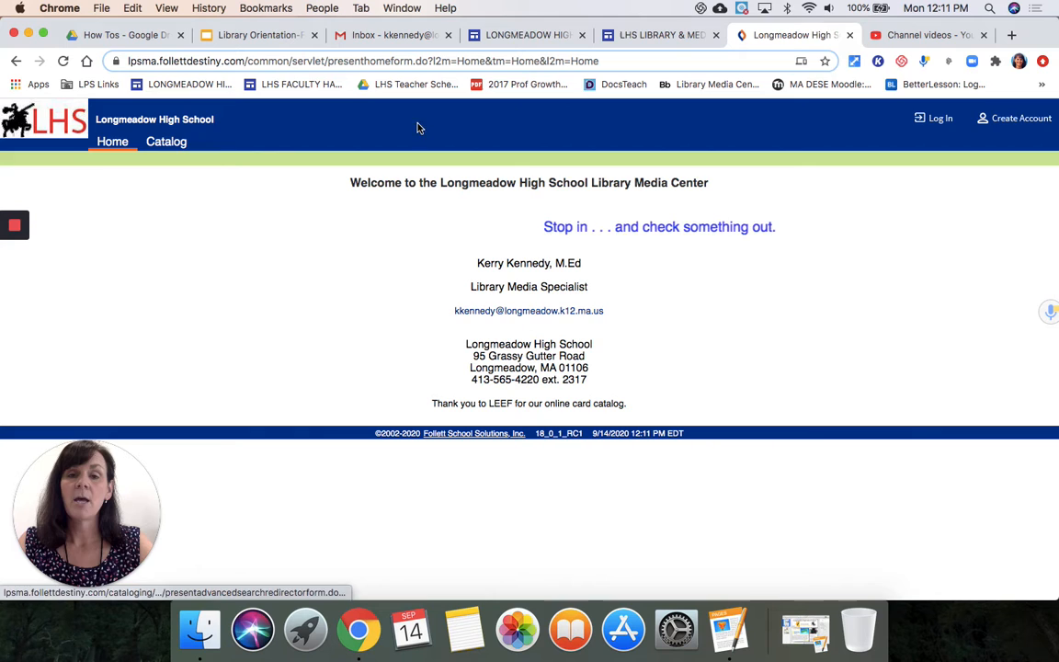
pyautogui.moveTo(939, 118)
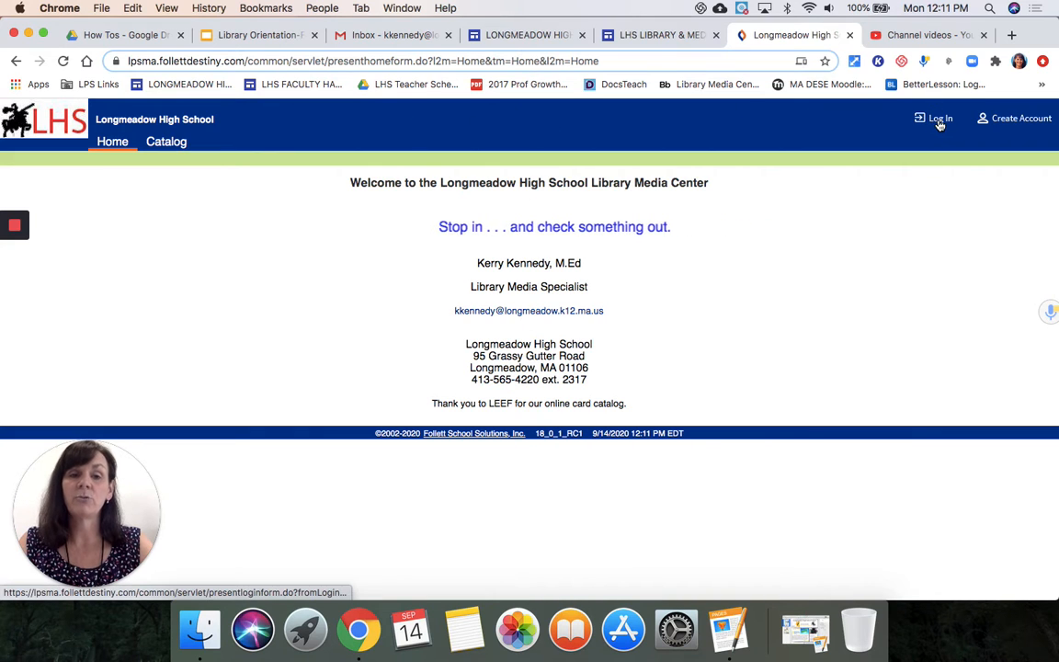
pyautogui.moveTo(939, 125)
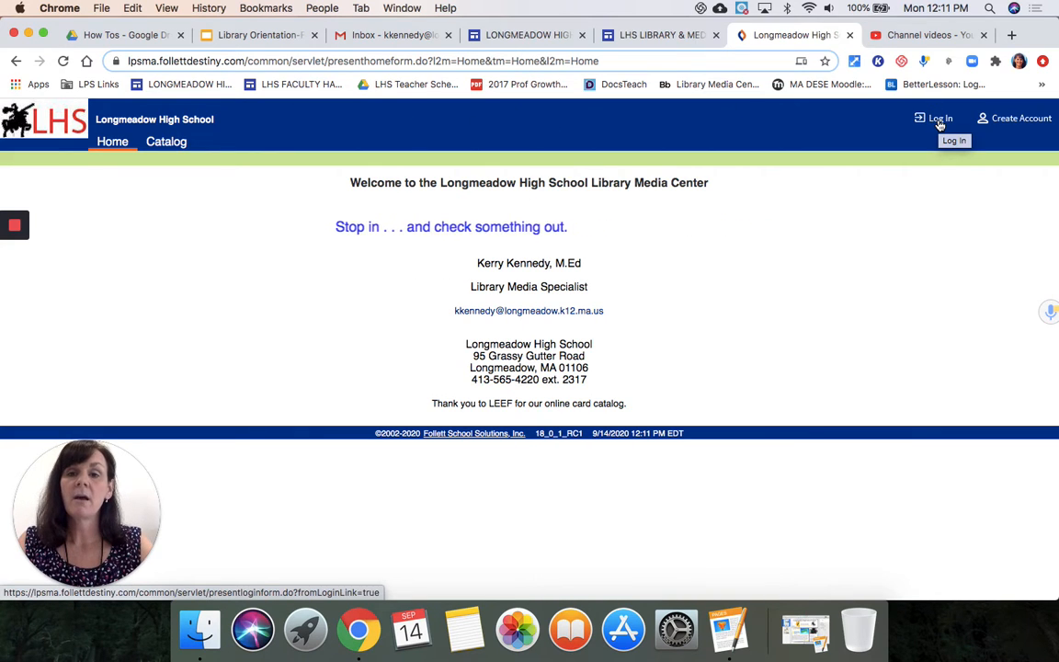
pyautogui.moveTo(938, 118)
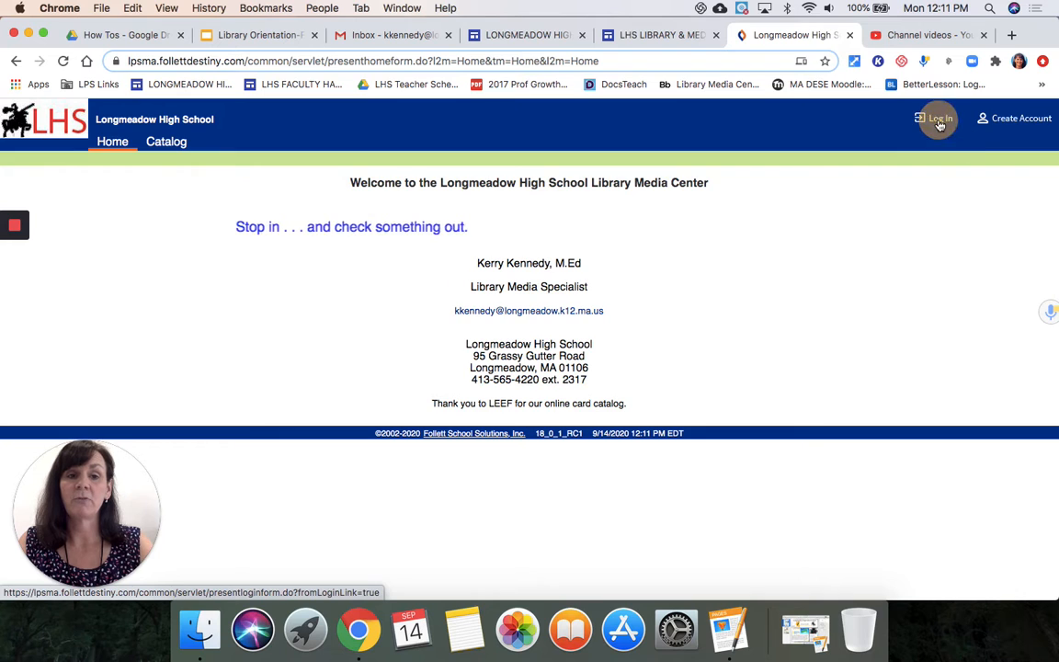
# - Log in to the catalog with the student user name 'lstu' and its password
pyautogui.click(938, 118)
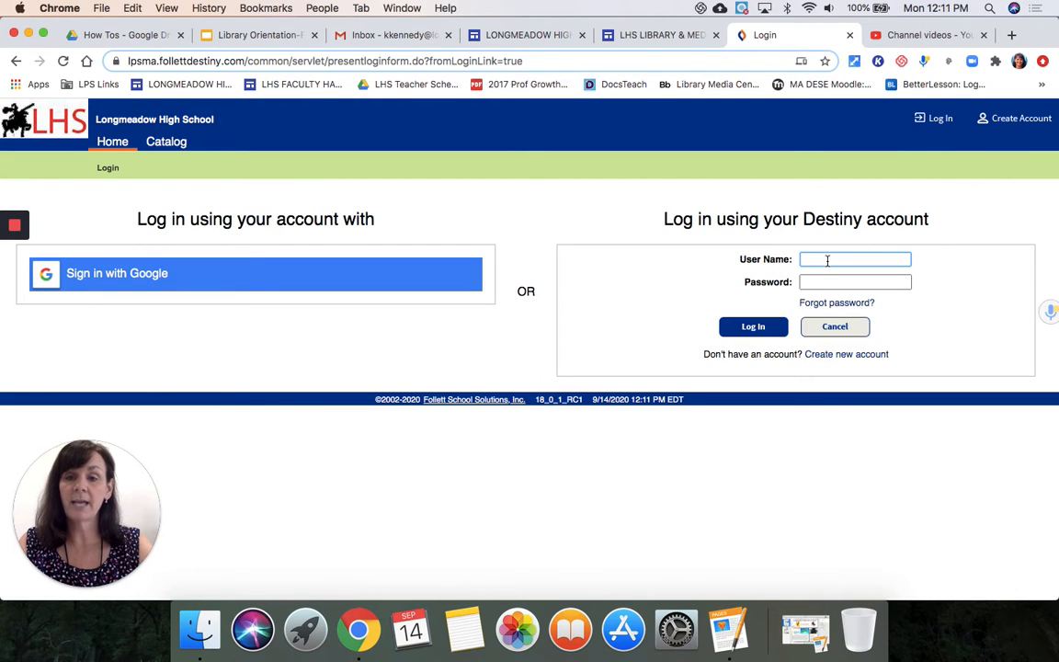
pyautogui.moveTo(401, 277)
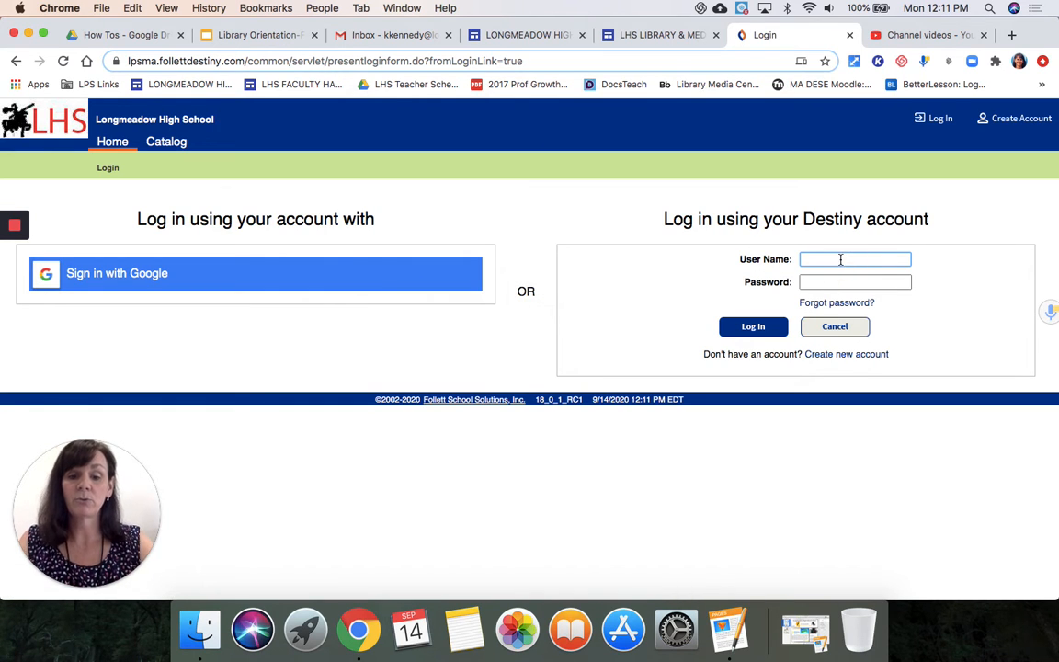
pyautogui.write('lstu')
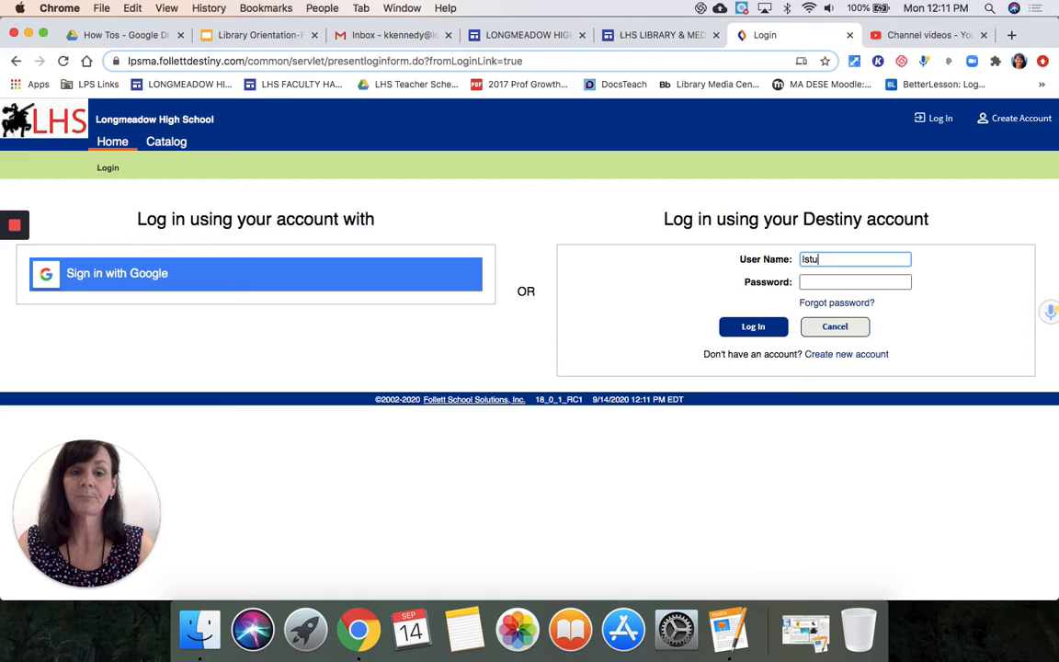
pyautogui.write('••••')
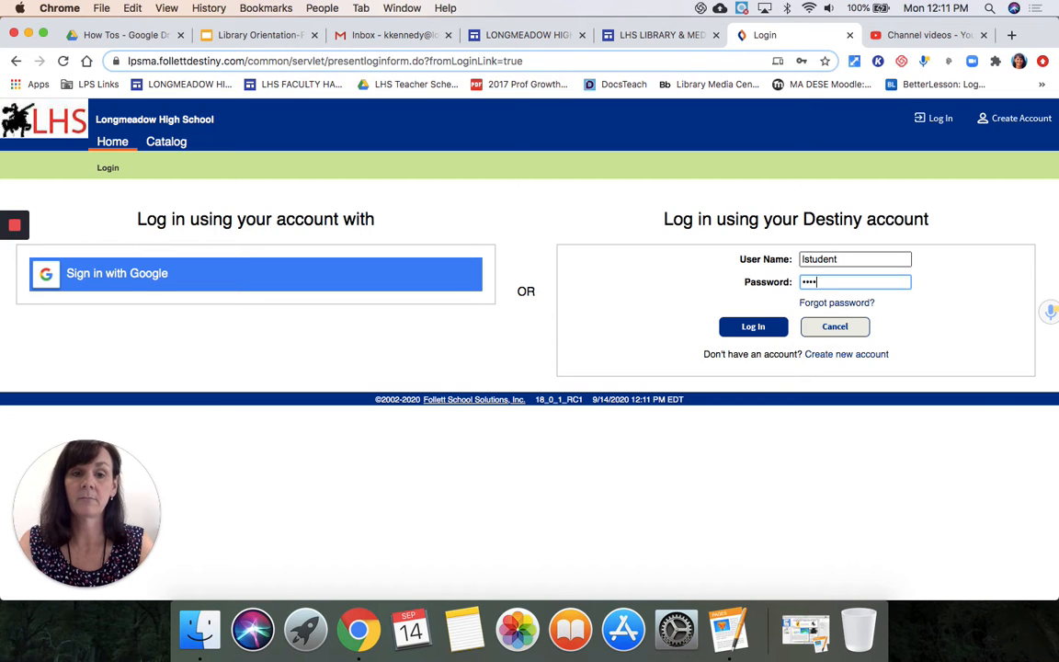
pyautogui.click(754, 327)
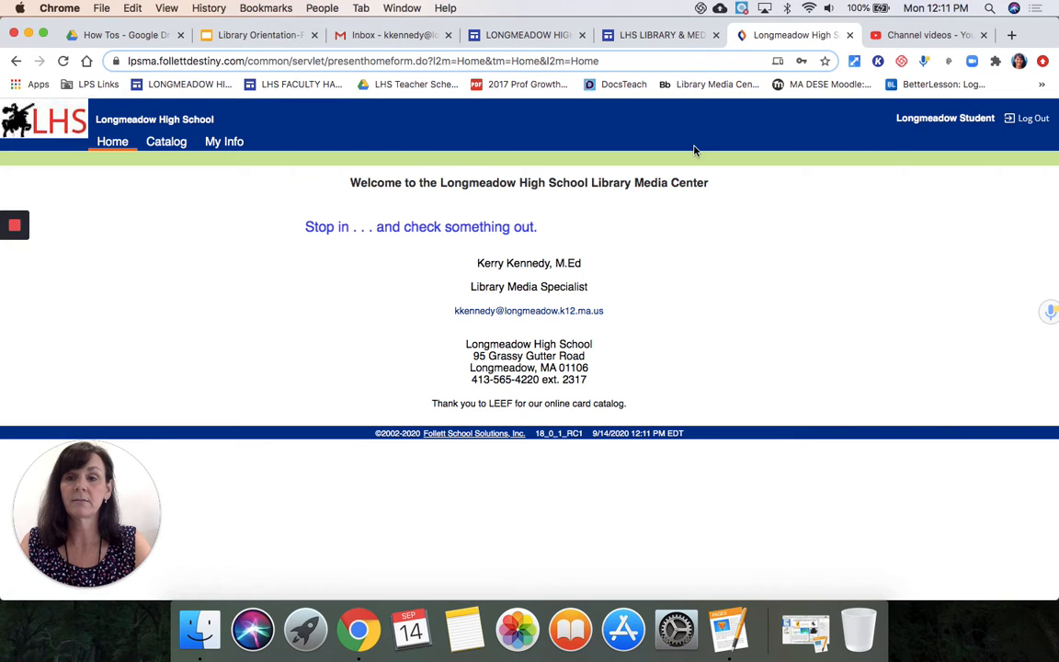
pyautogui.click(166, 139)
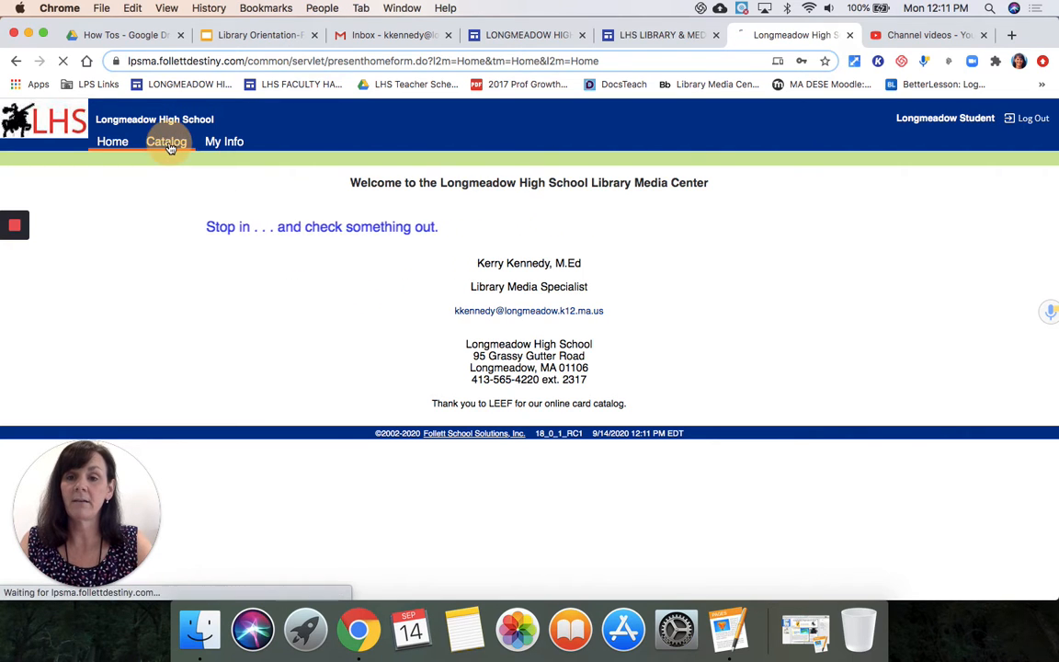
# - Clear the preset search limits on the Catalog search page and start entering 'my'
pyautogui.click(166, 140)
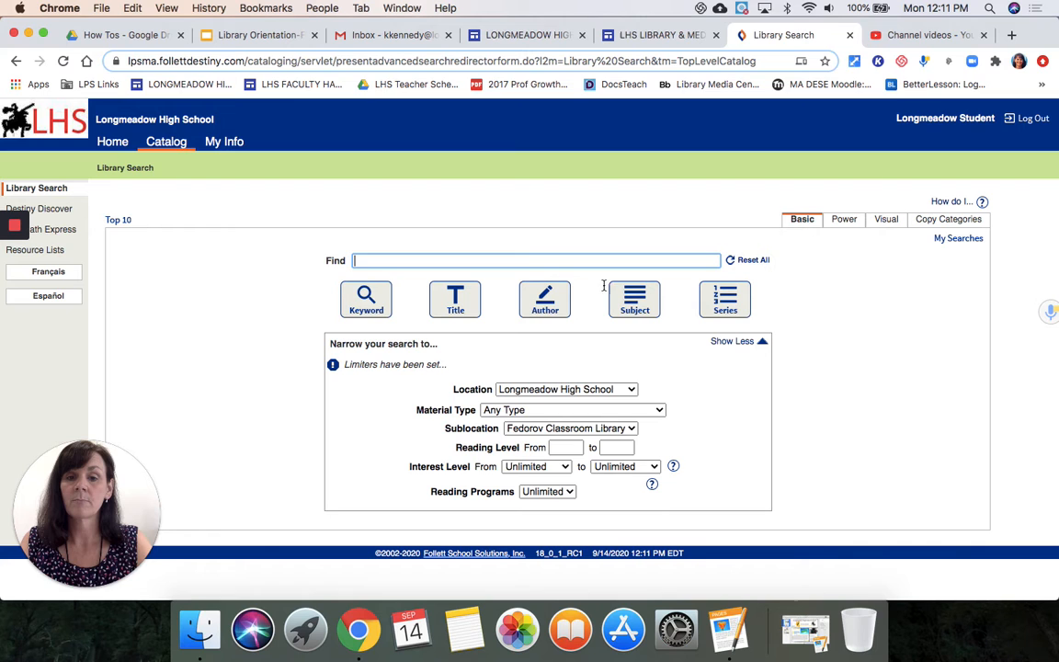
pyautogui.click(566, 389)
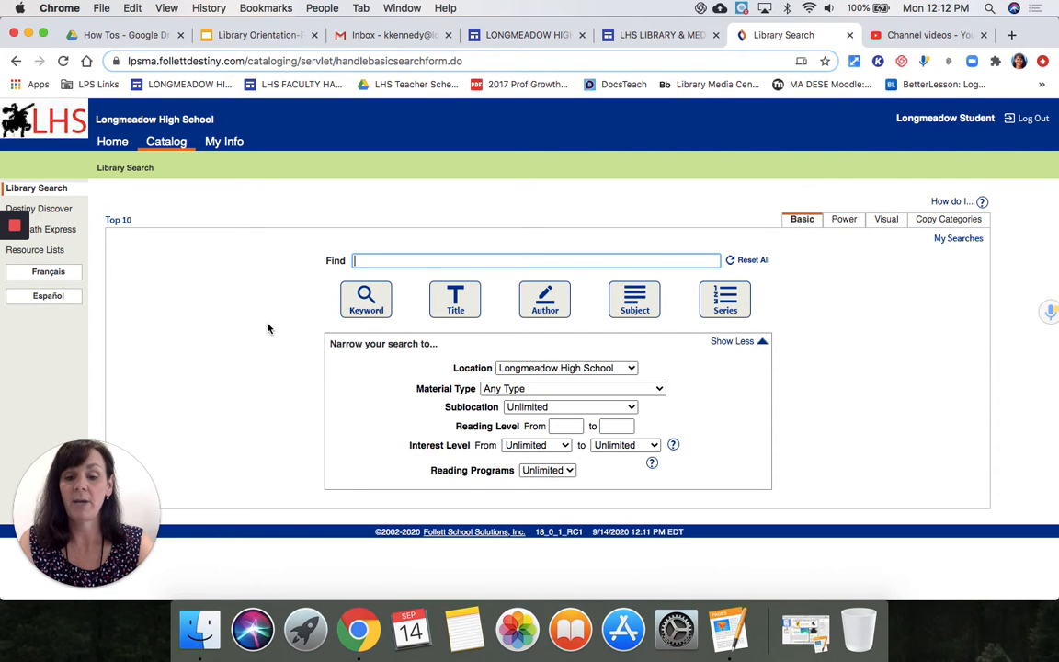
pyautogui.write('my')
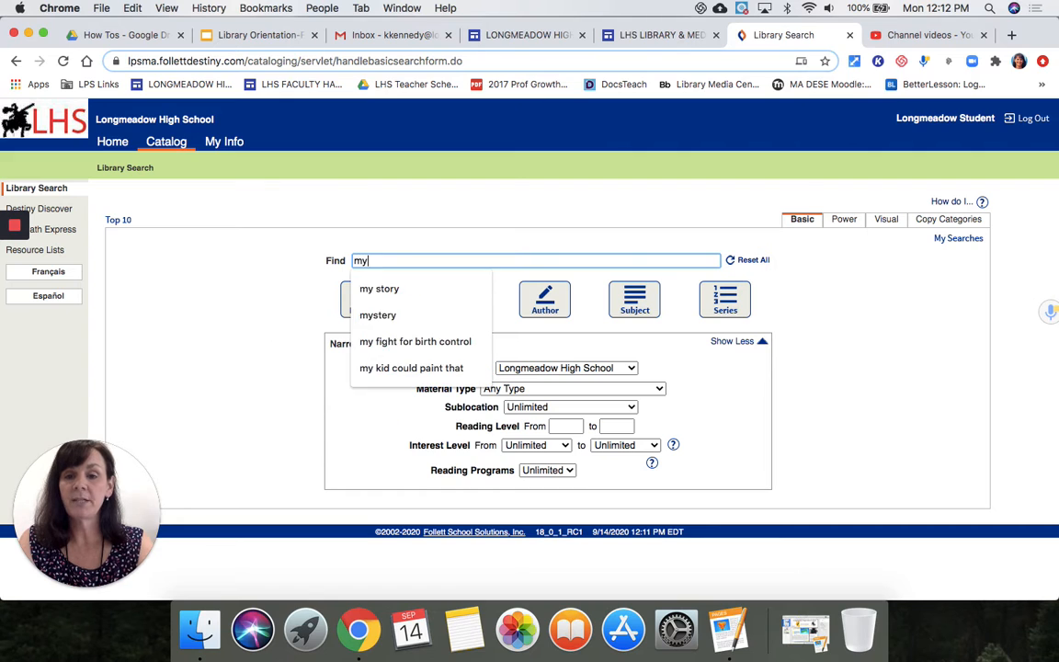
# - Pick 'mystery' from the suggestions and leave the sublocation choices unchanged
pyautogui.click(379, 314)
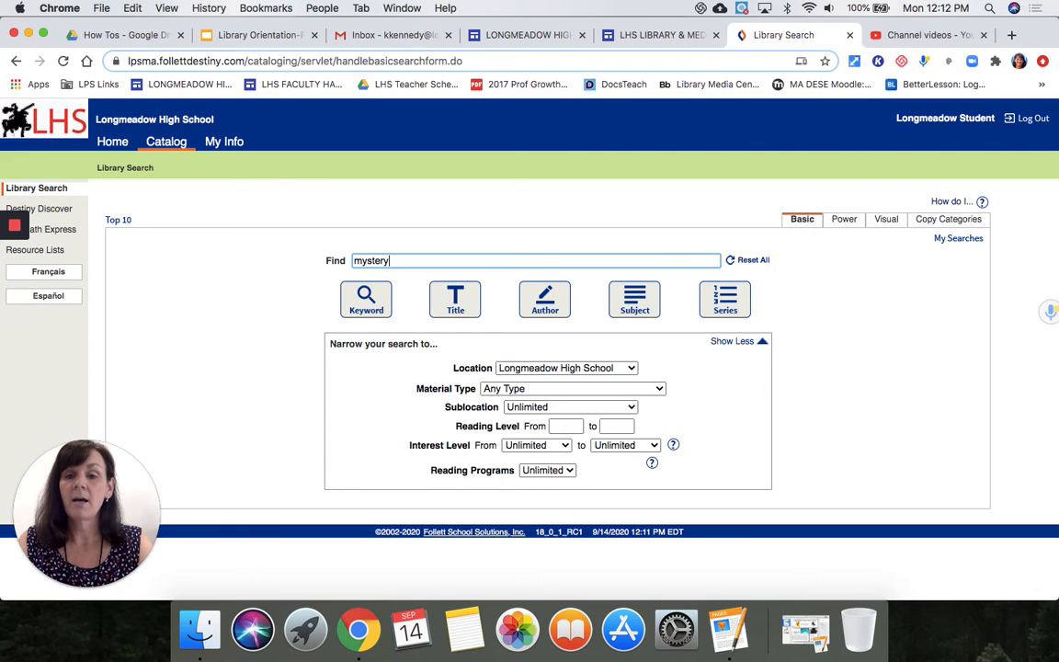
pyautogui.moveTo(489, 301)
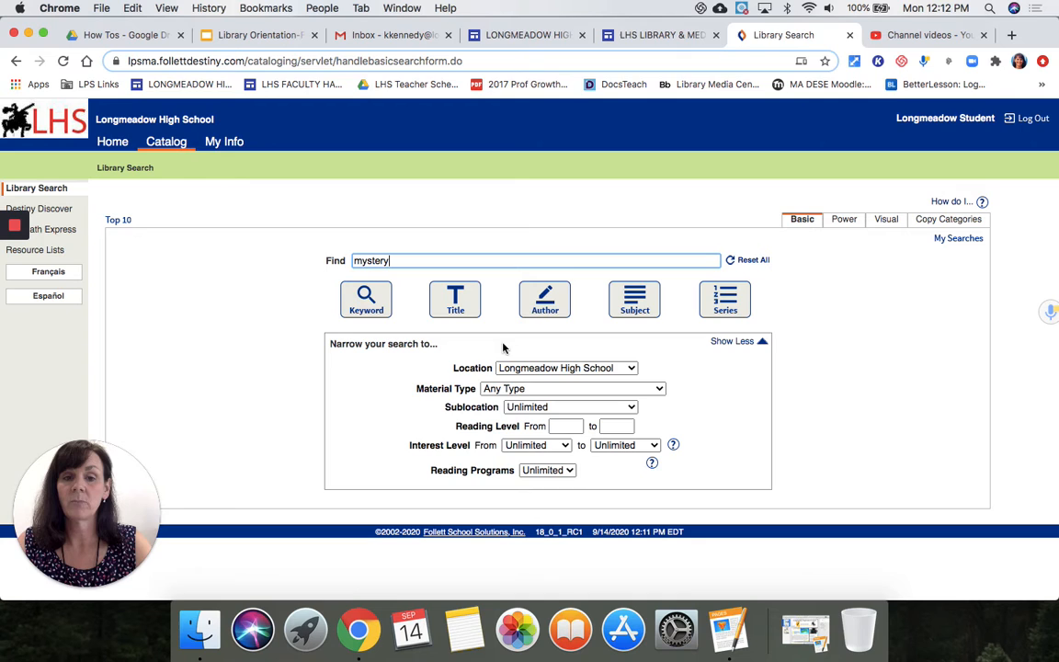
pyautogui.moveTo(594, 344)
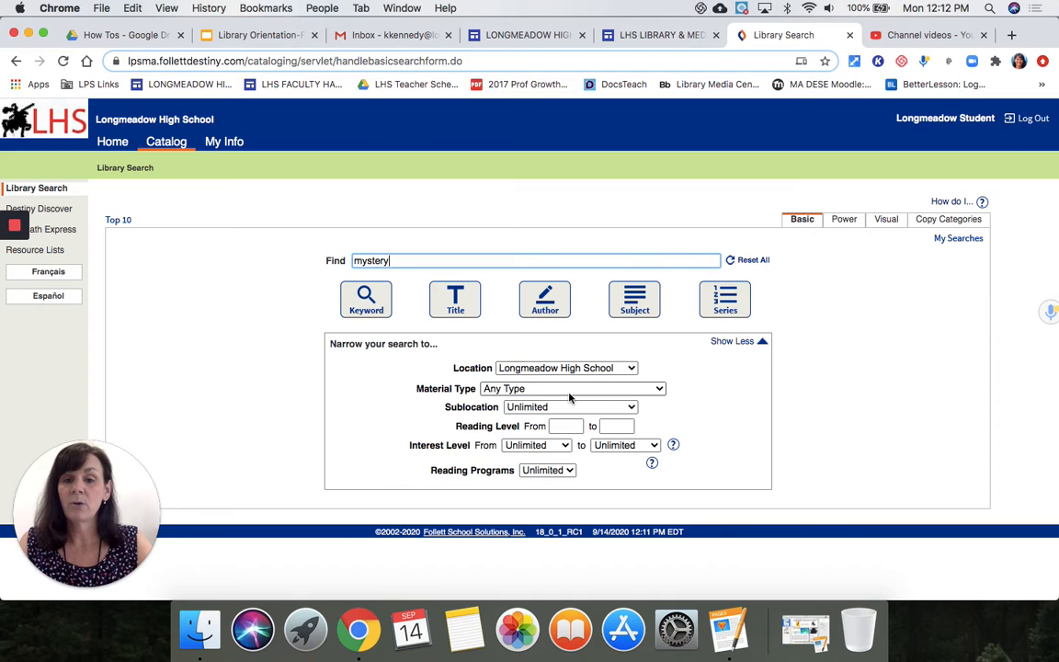
pyautogui.click(577, 388)
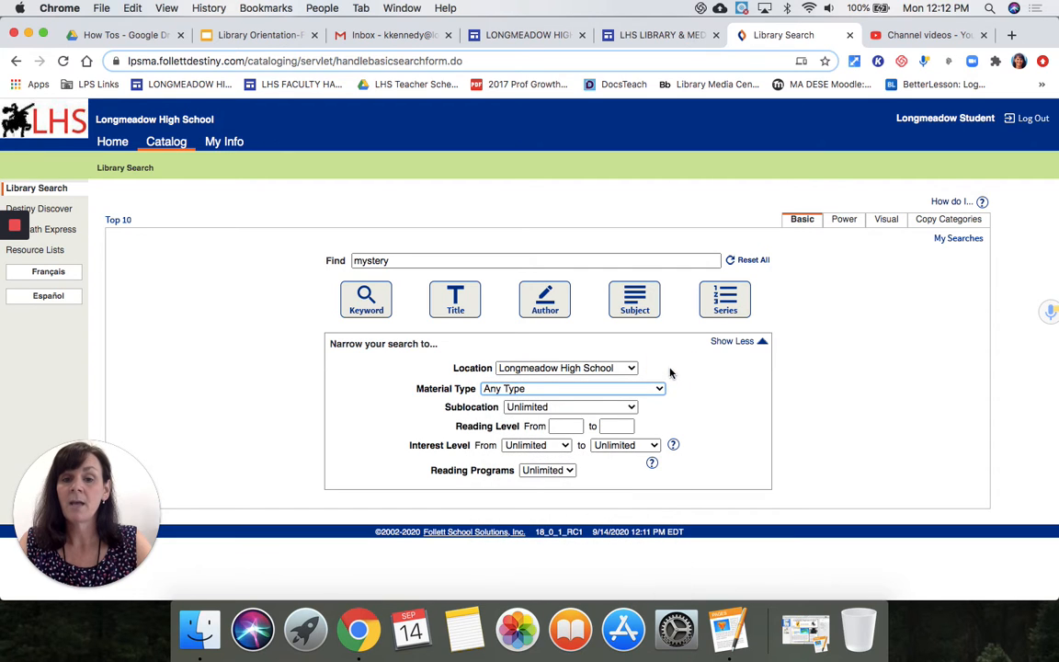
pyautogui.click(569, 406)
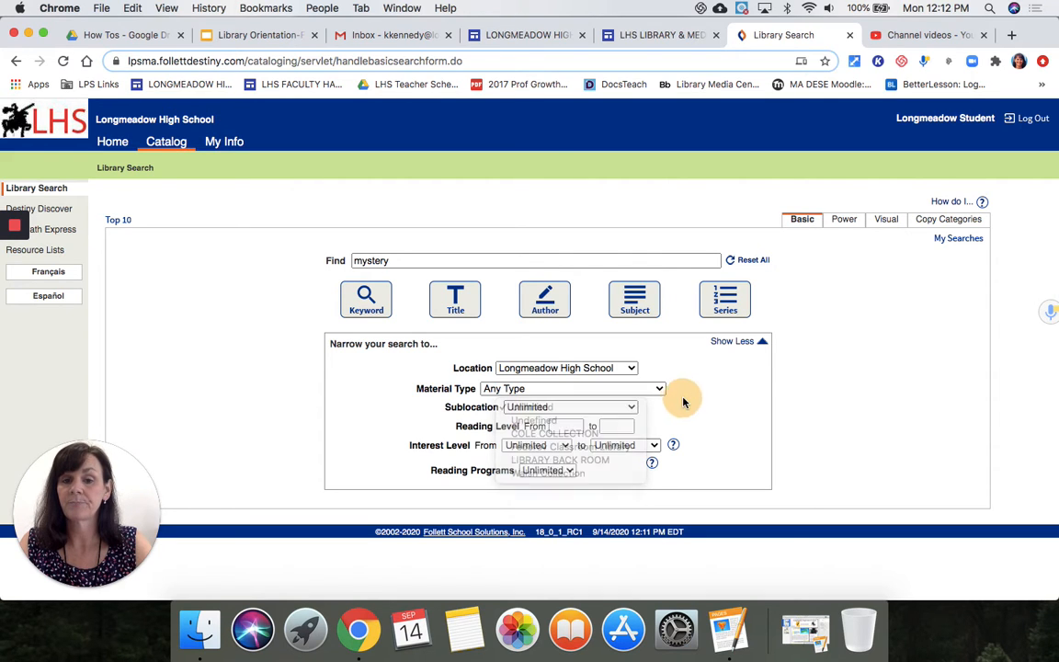
pyautogui.click(570, 406)
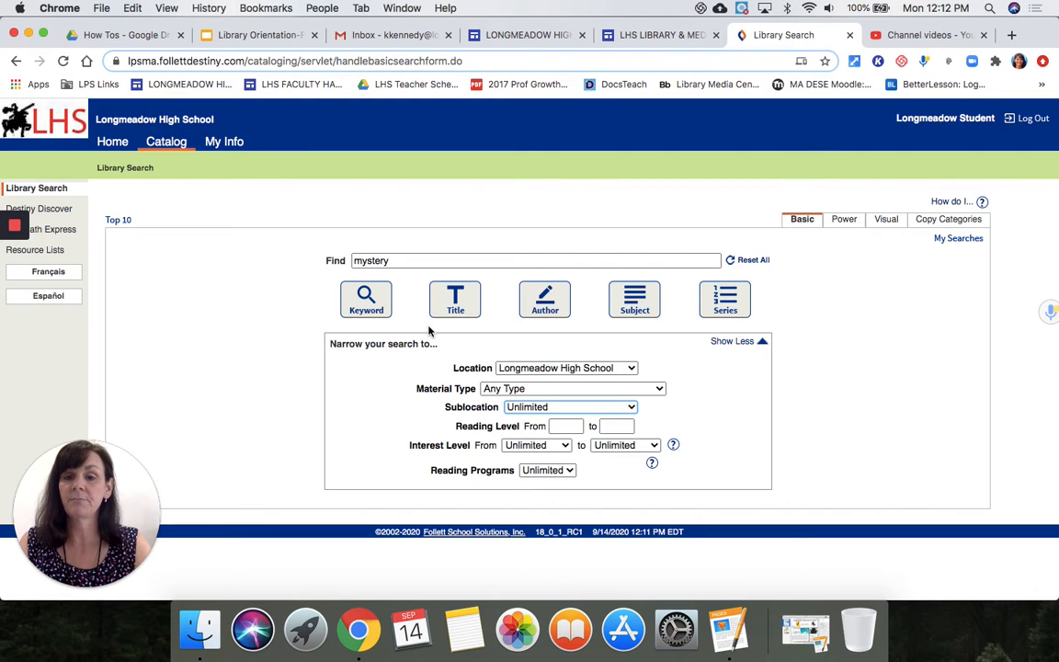
# - Run a keyword search for mystery, keeping the results sorted by title
pyautogui.click(366, 298)
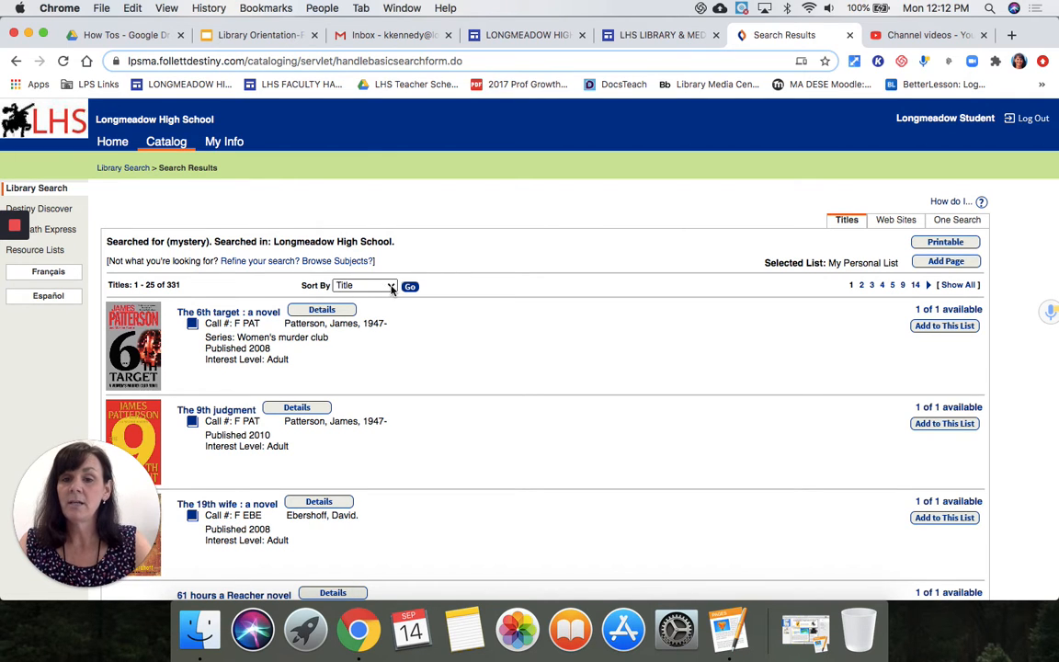
pyautogui.click(364, 285)
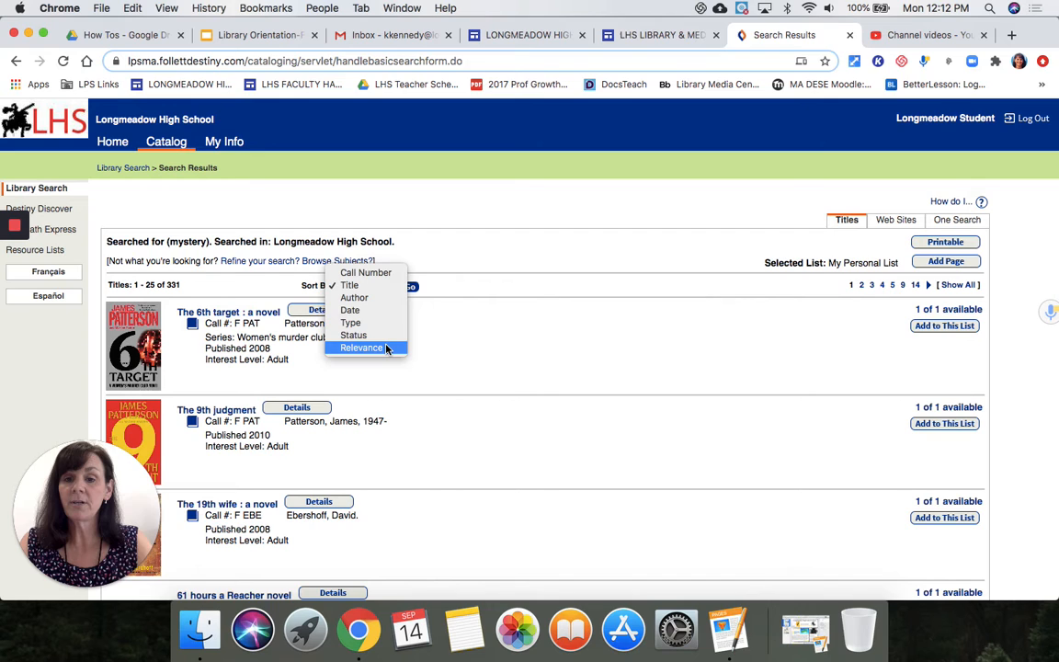
pyautogui.moveTo(366, 272)
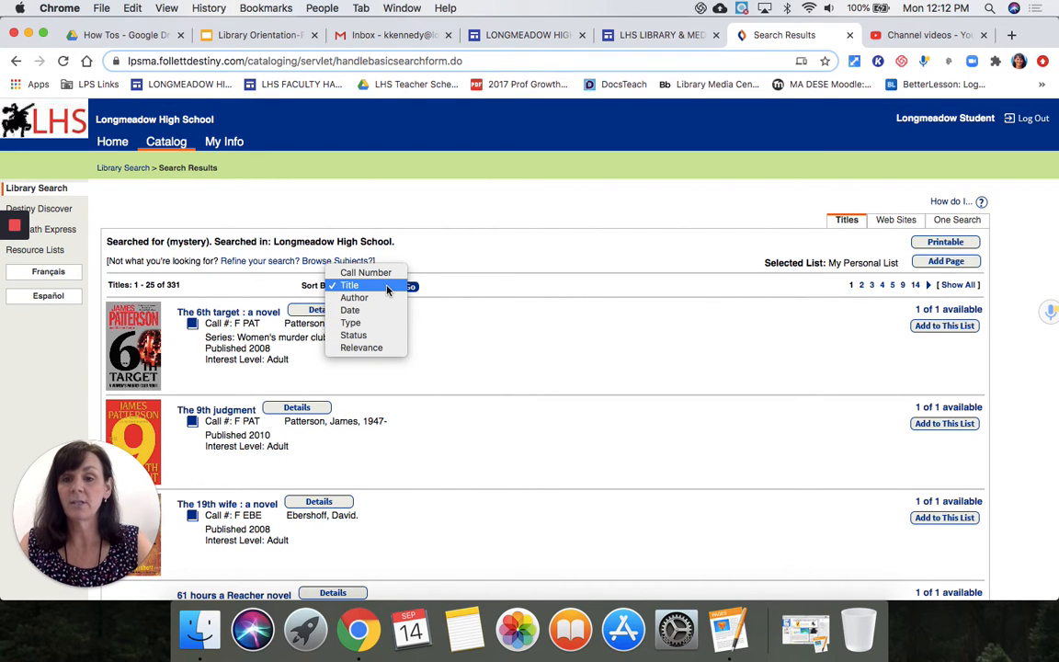
pyautogui.click(364, 285)
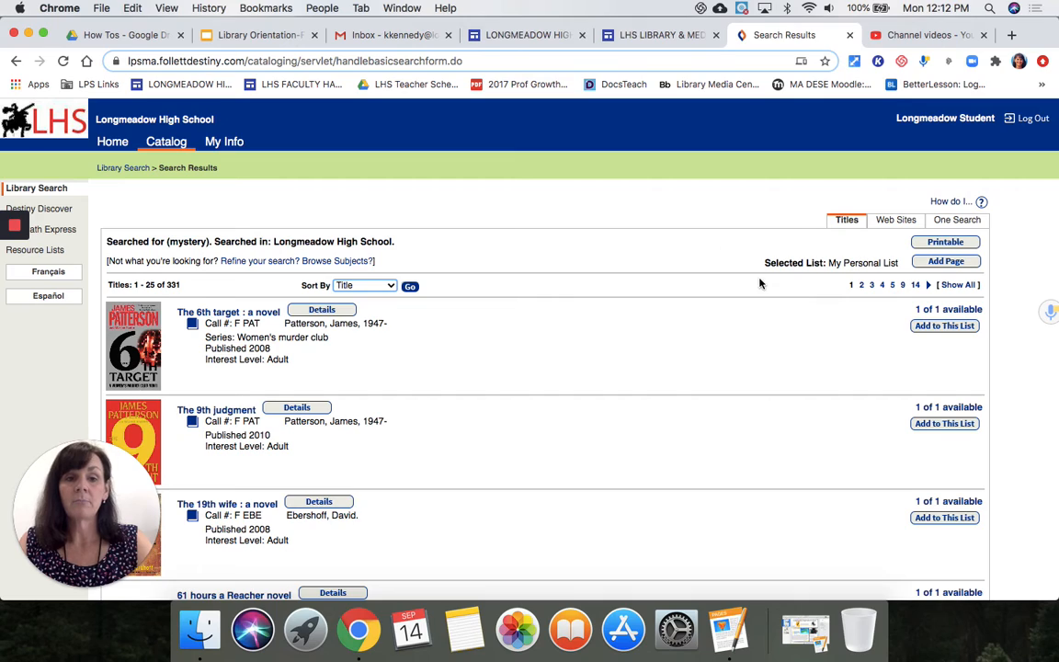
# - Scroll the results until American war by El Akkad is visible and select it
pyautogui.scroll(-3)
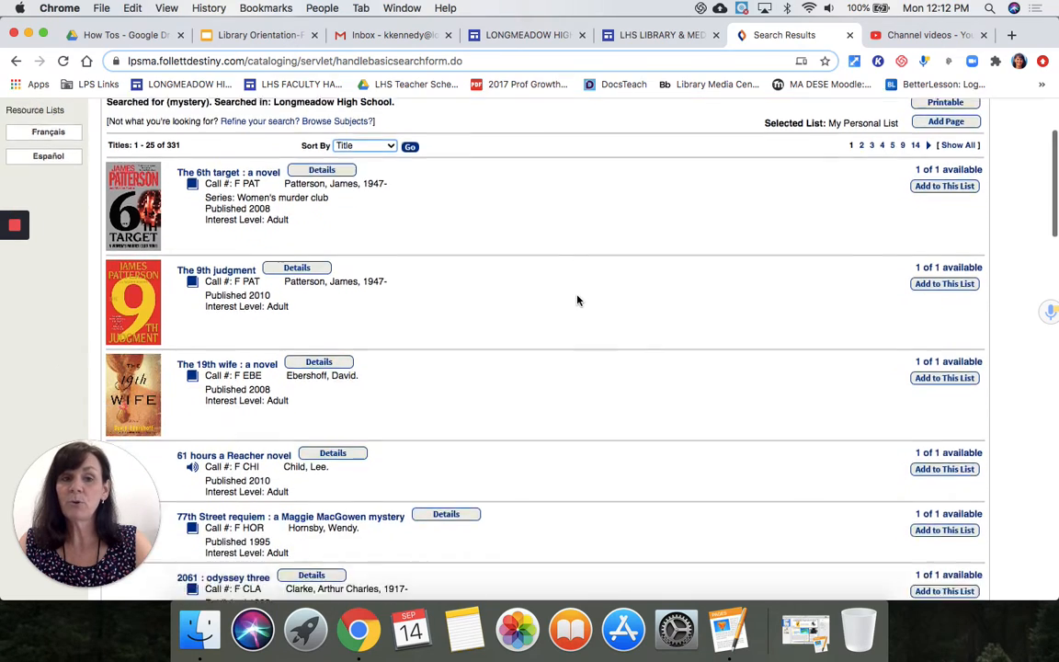
pyautogui.scroll(-3)
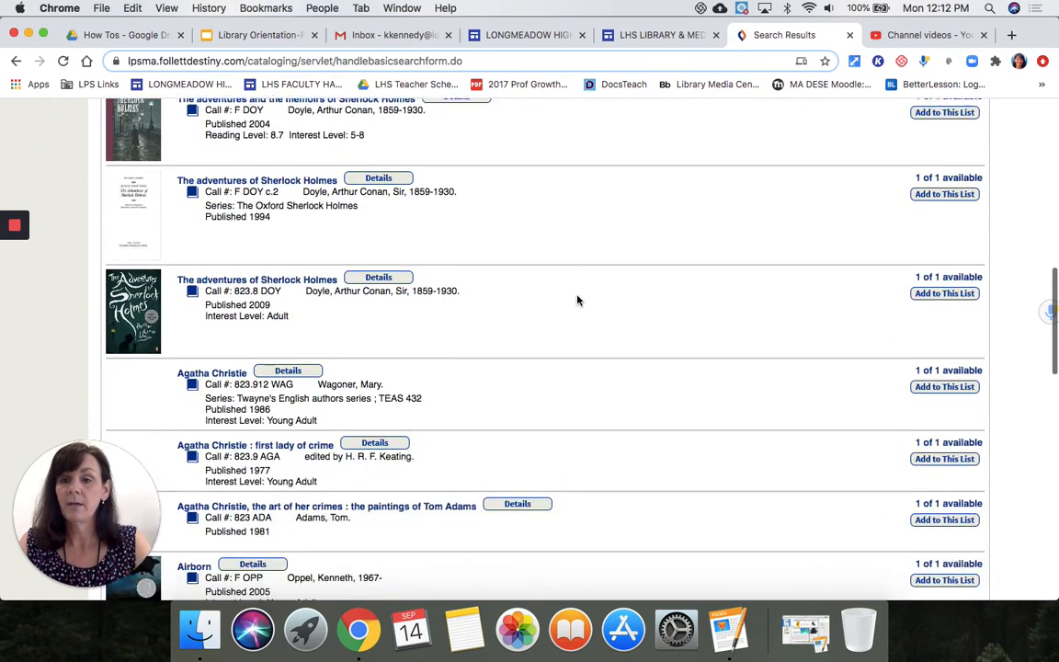
pyautogui.scroll(-3)
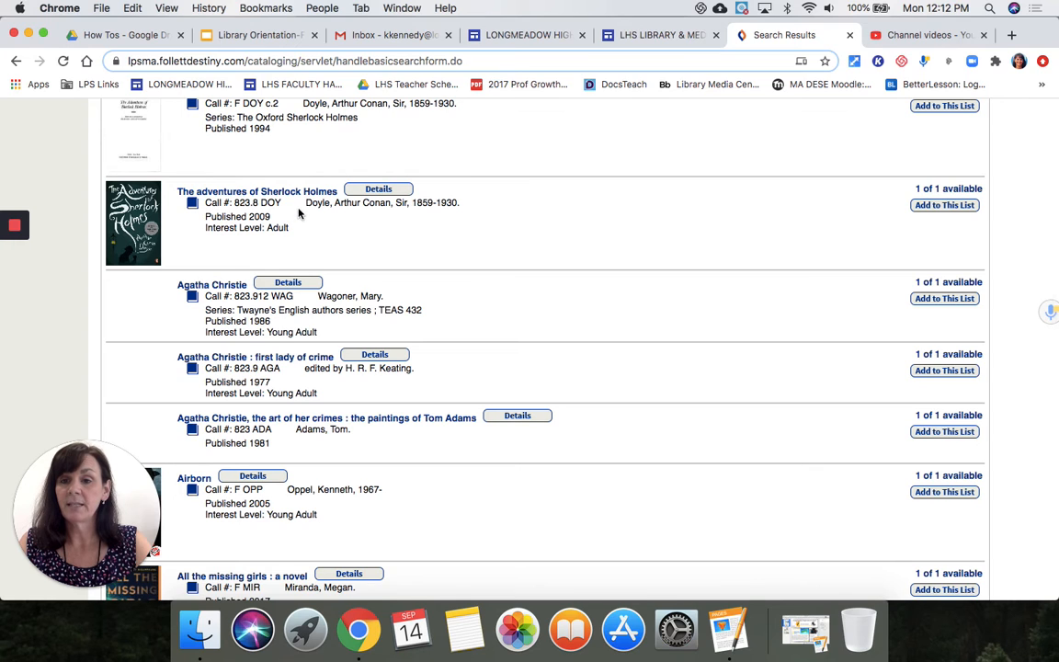
pyautogui.scroll(-3)
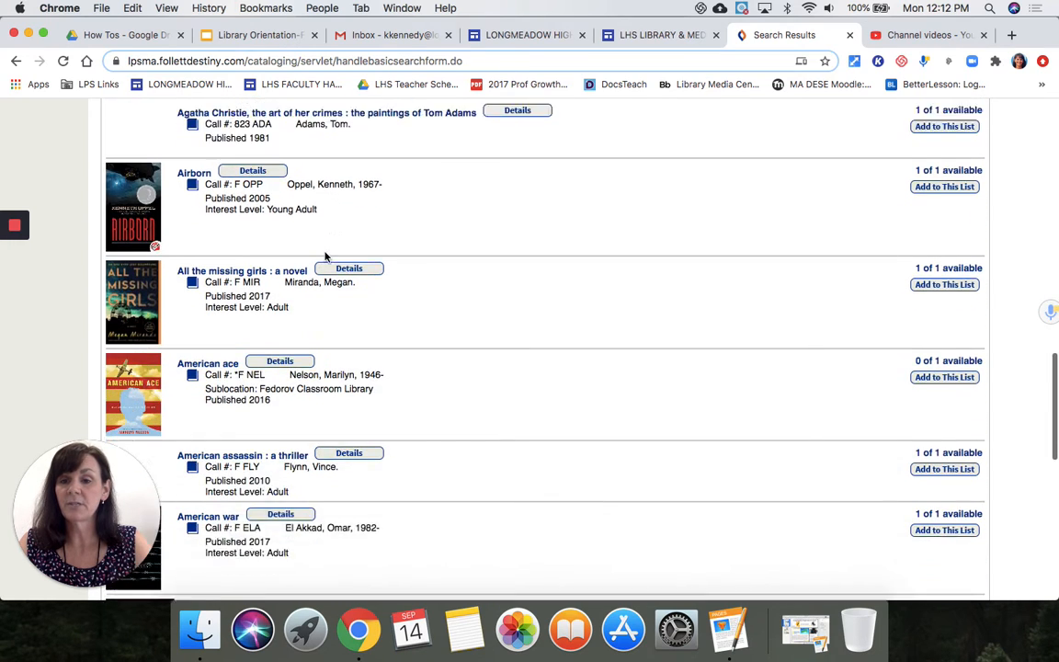
pyautogui.scroll(-3)
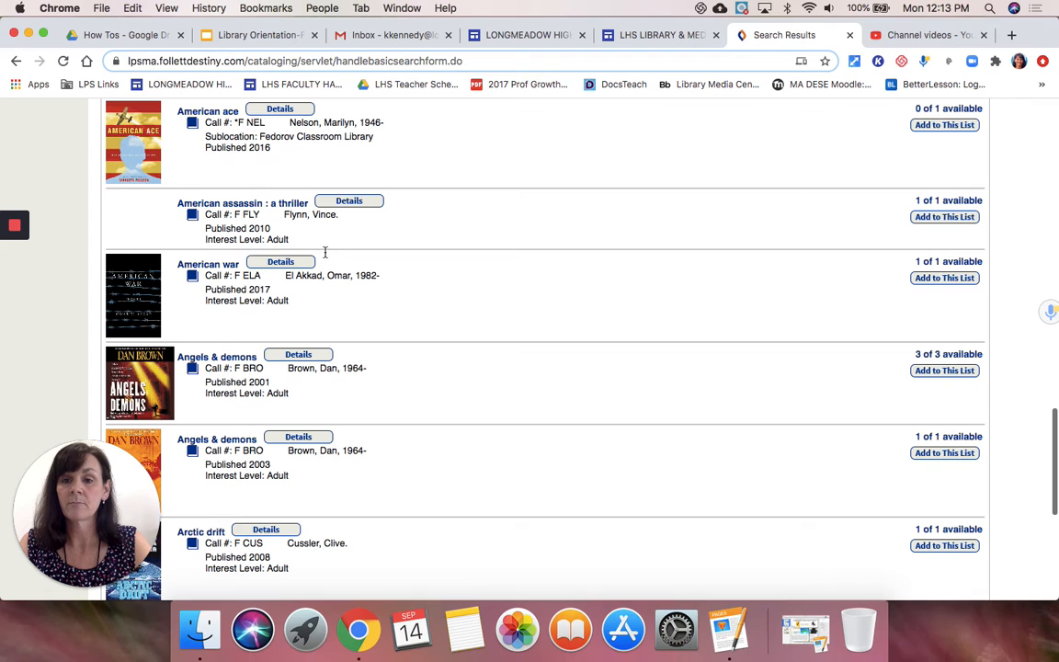
pyautogui.scroll(-3)
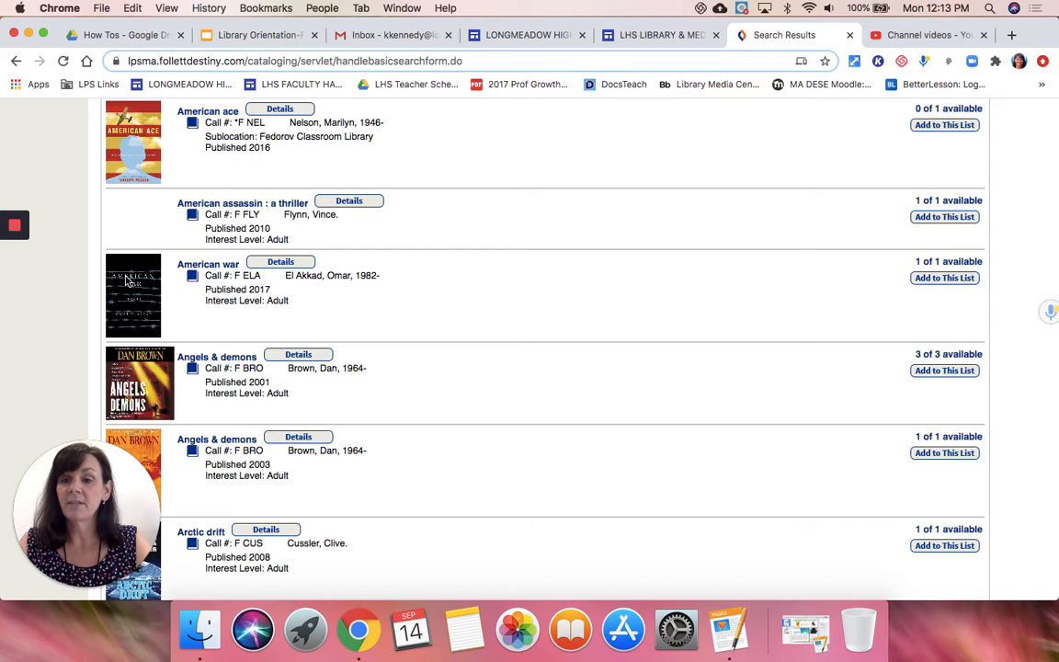
pyautogui.moveTo(132, 279)
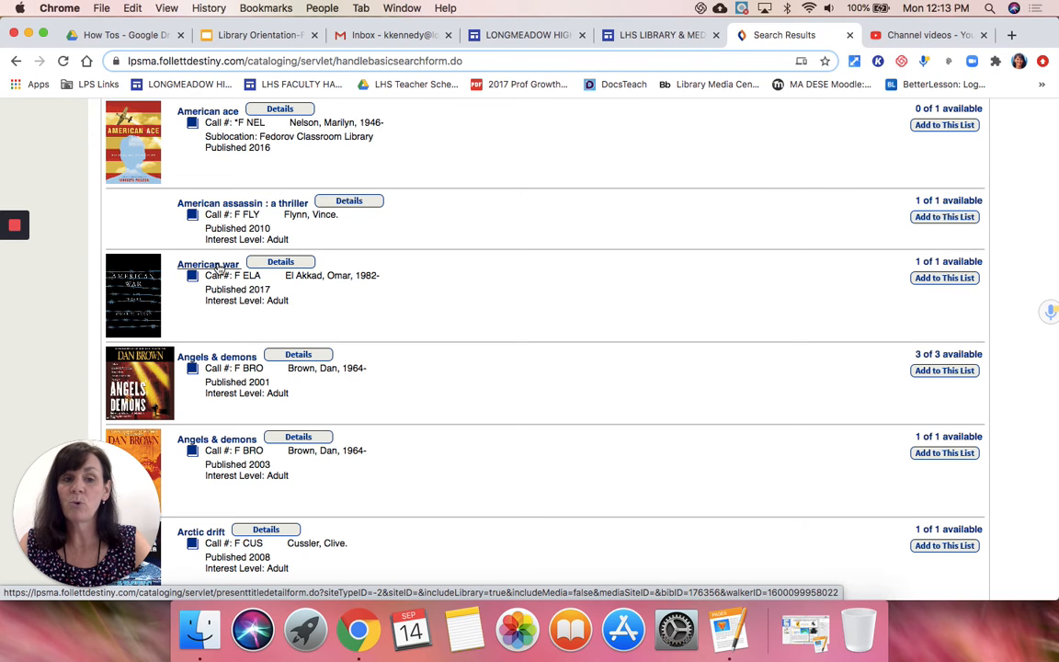
pyautogui.moveTo(1000, 264)
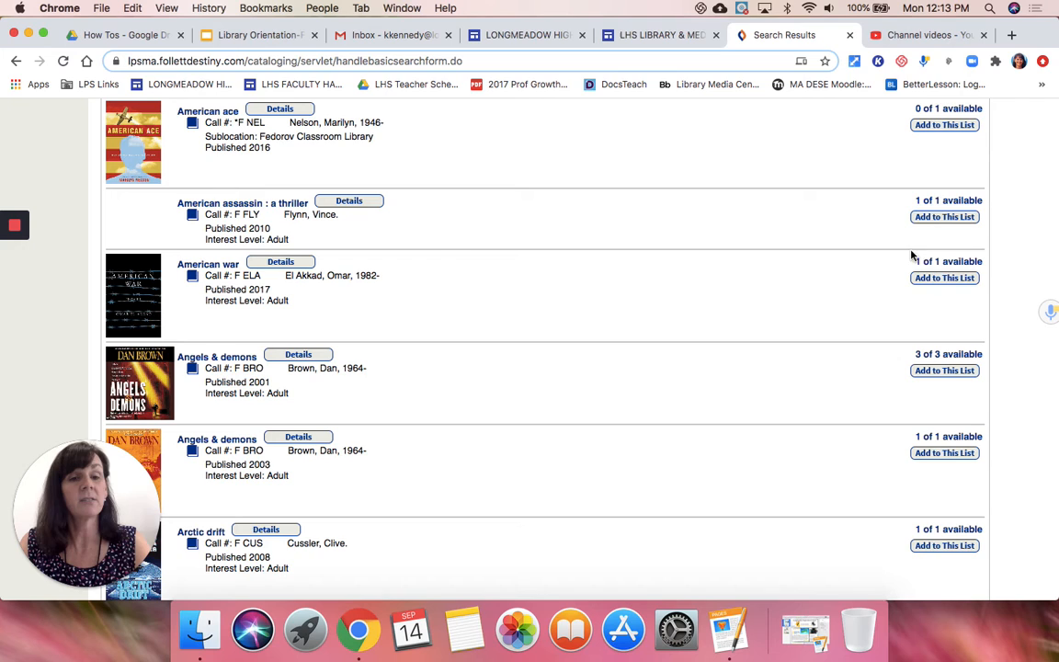
pyautogui.moveTo(890, 270)
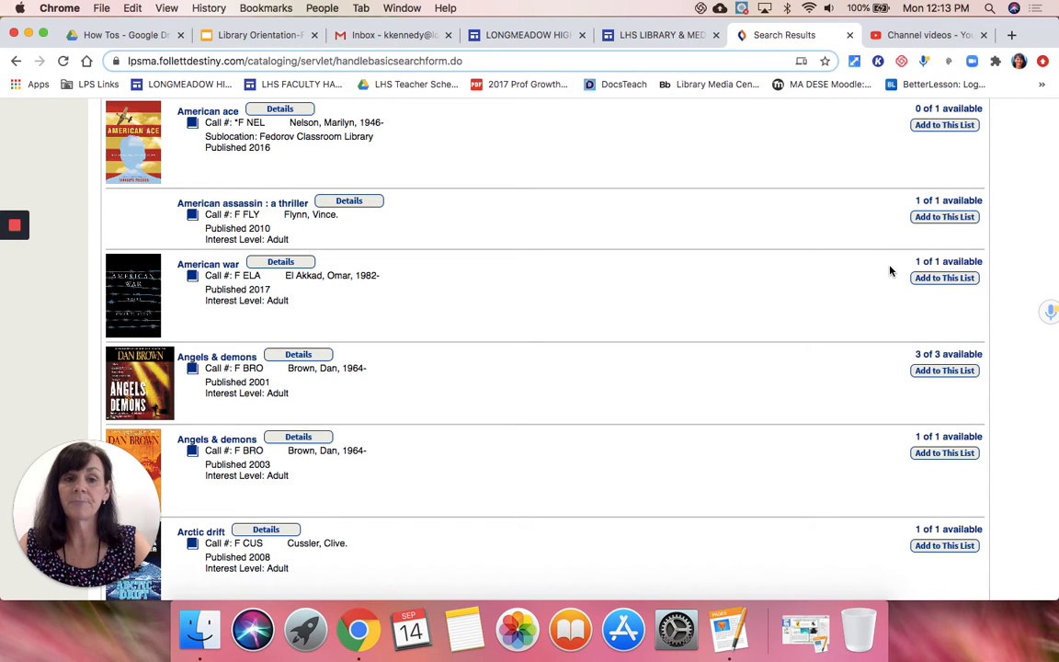
pyautogui.moveTo(360, 298)
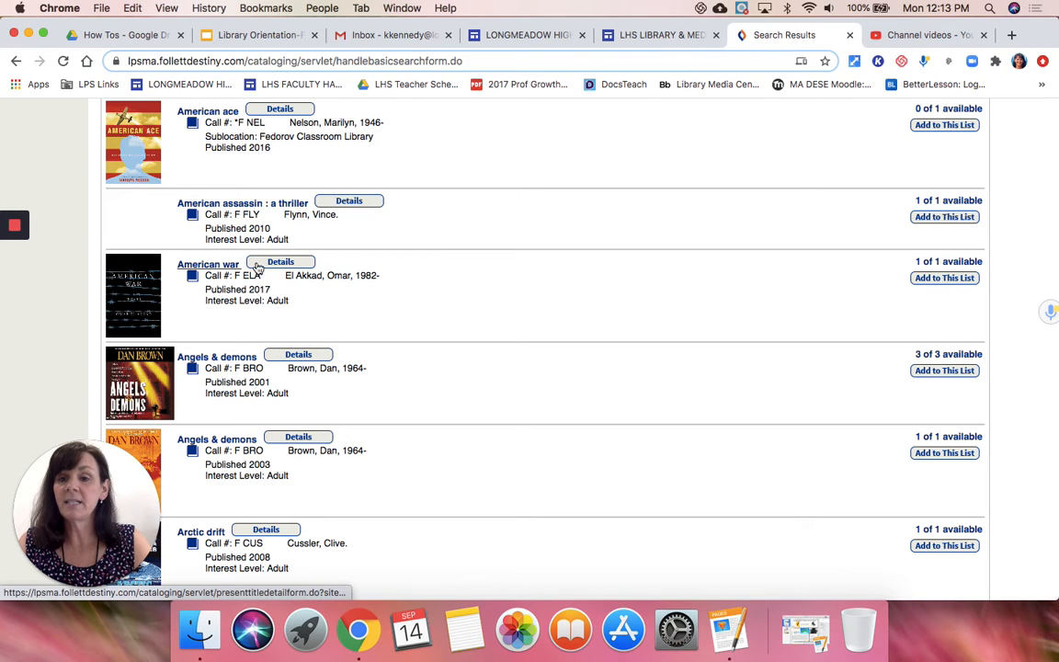
pyautogui.click(208, 264)
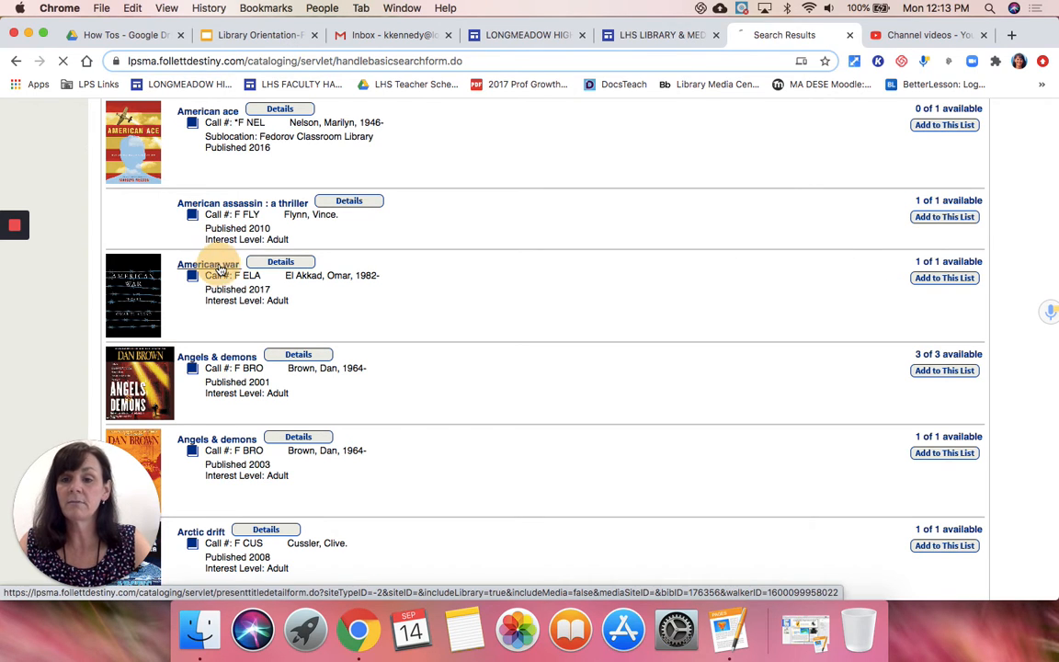
# - View the American war title details with call number F ELA, summary and subject headings
pyautogui.click(208, 265)
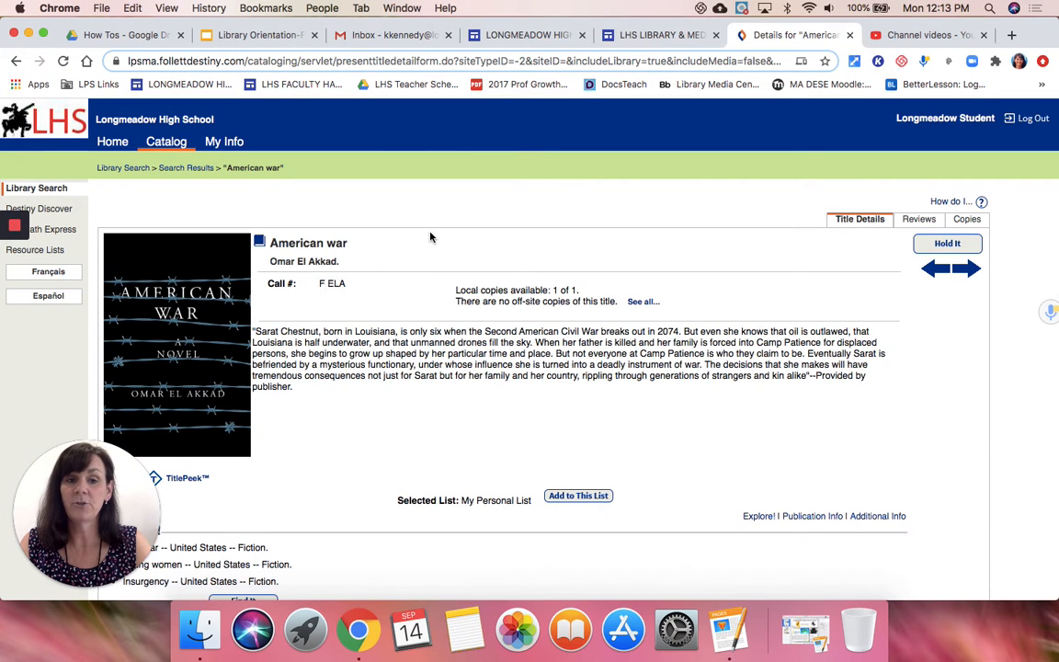
pyautogui.scroll(-3)
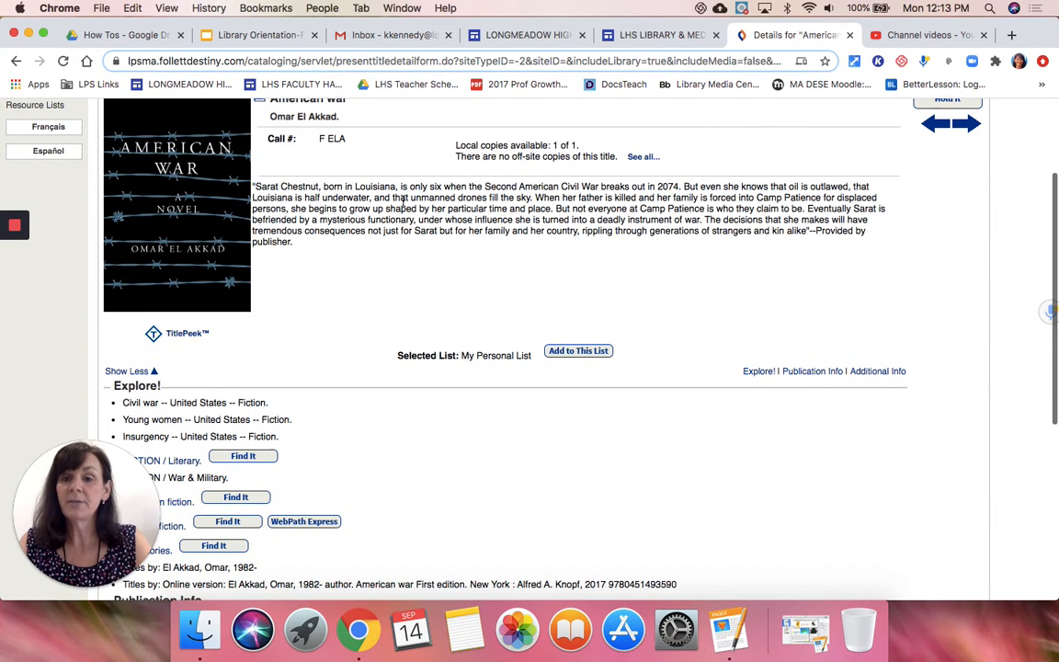
pyautogui.moveTo(567, 254)
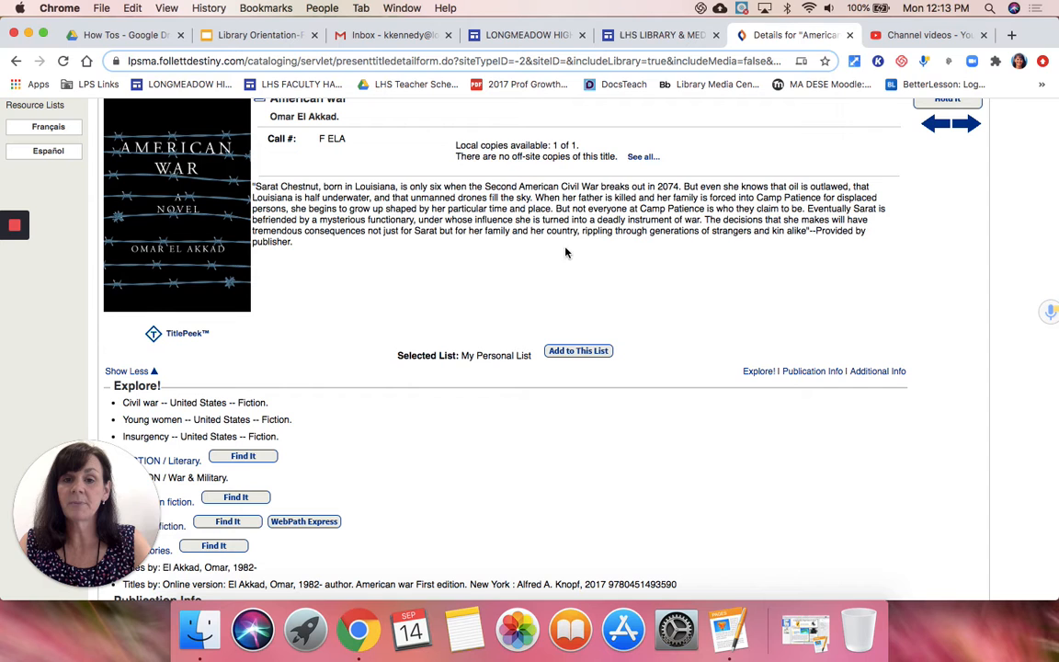
pyautogui.scroll(-3)
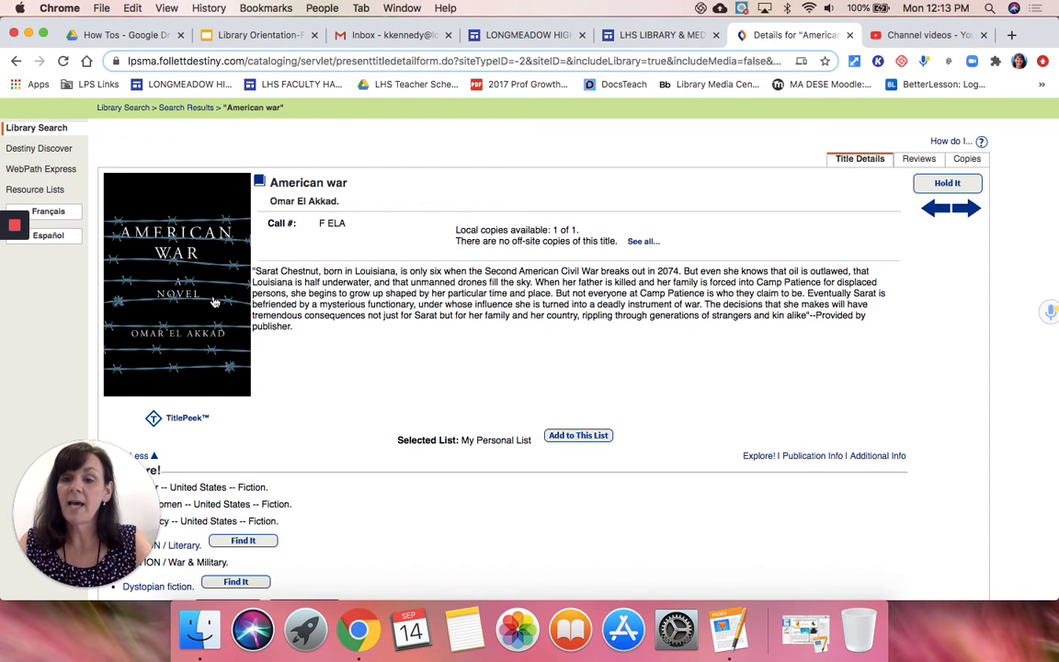
pyautogui.moveTo(182, 290)
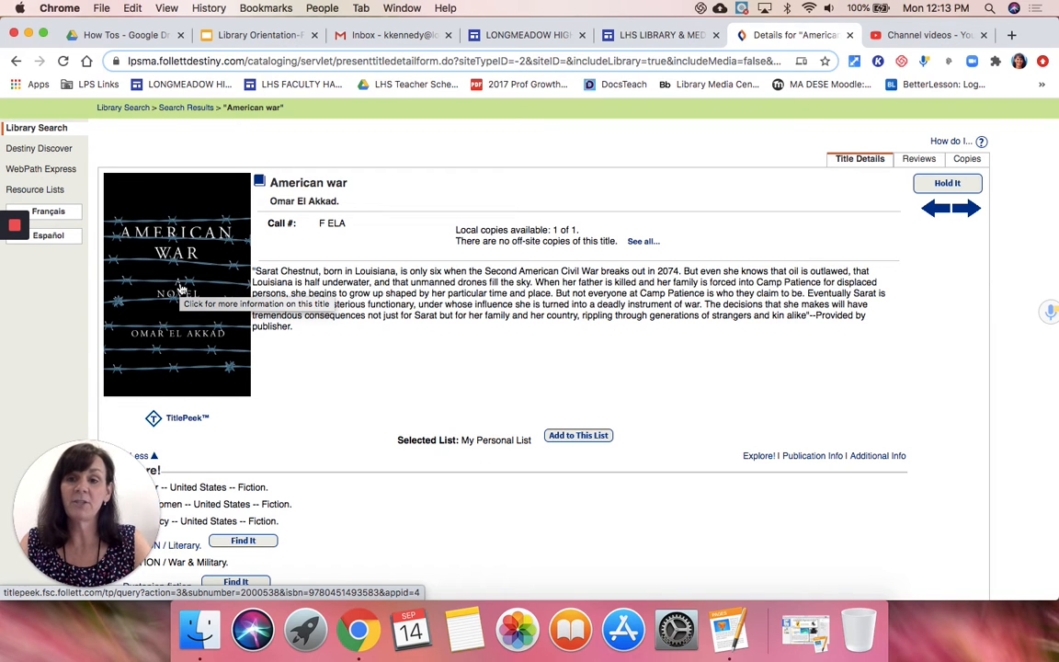
pyautogui.moveTo(180, 399)
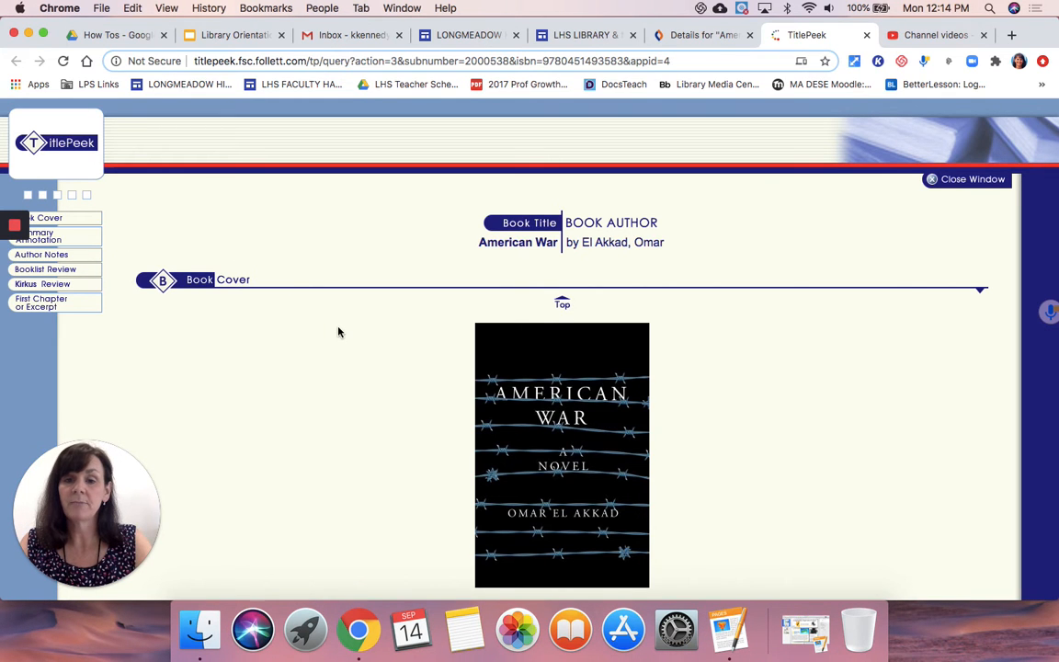
# - Scroll through the TitlePeek cover, summary and author notes for American War
pyautogui.scroll(-3)
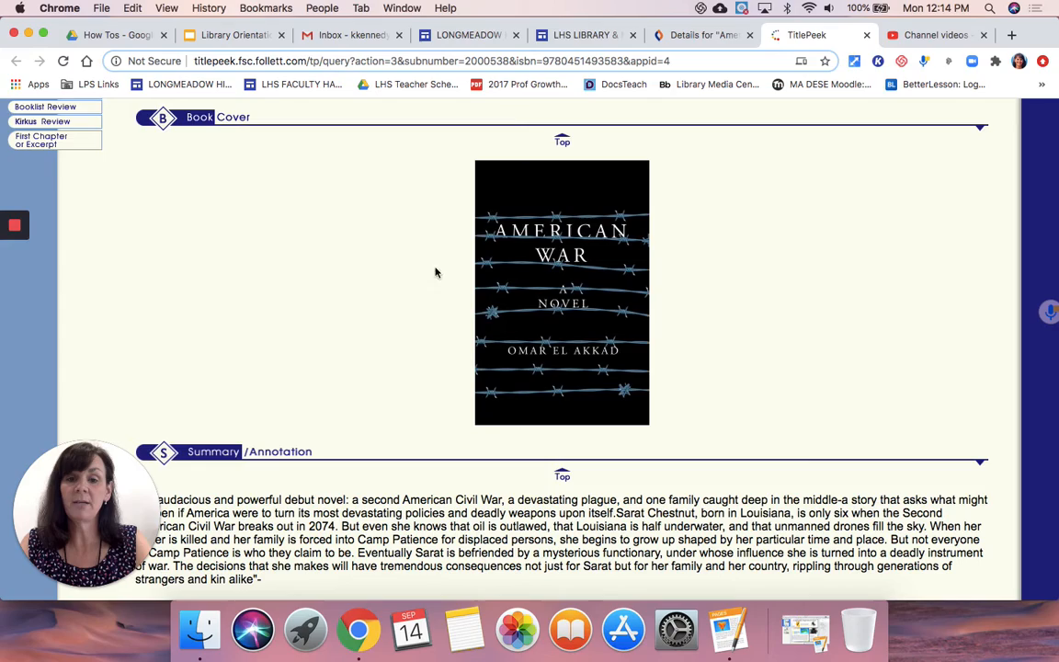
pyautogui.scroll(-3)
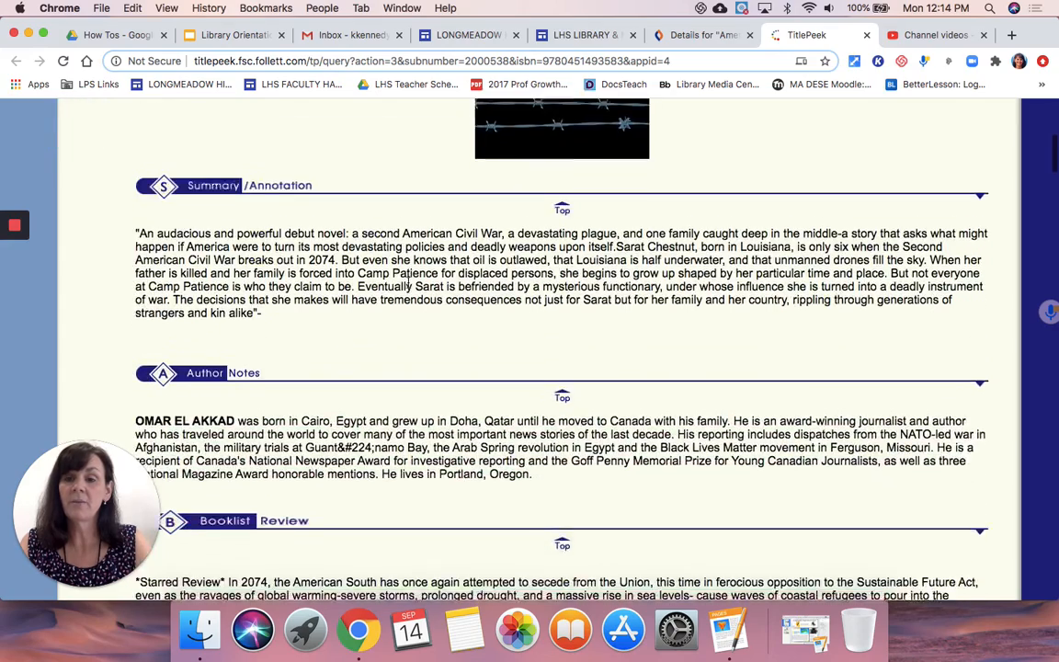
pyautogui.scroll(-3)
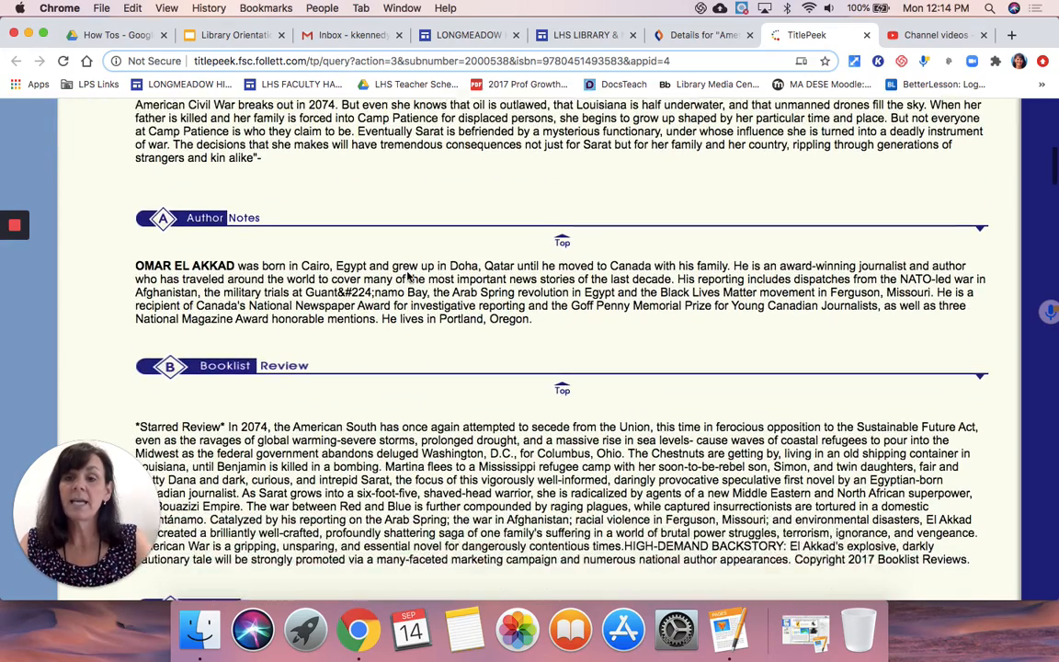
pyautogui.scroll(-3)
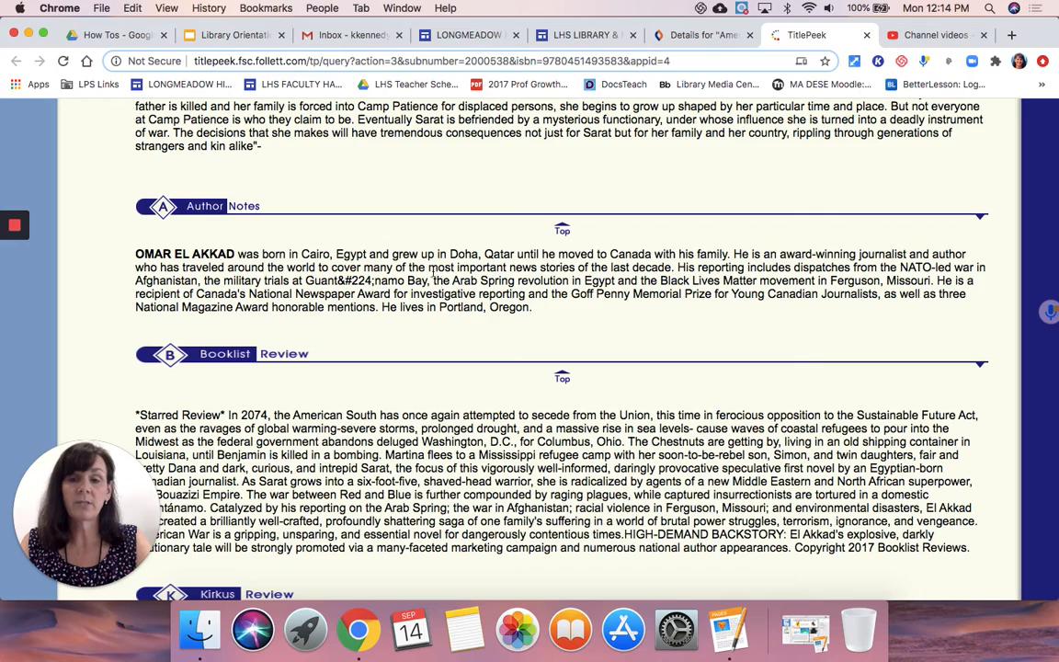
pyautogui.scroll(-3)
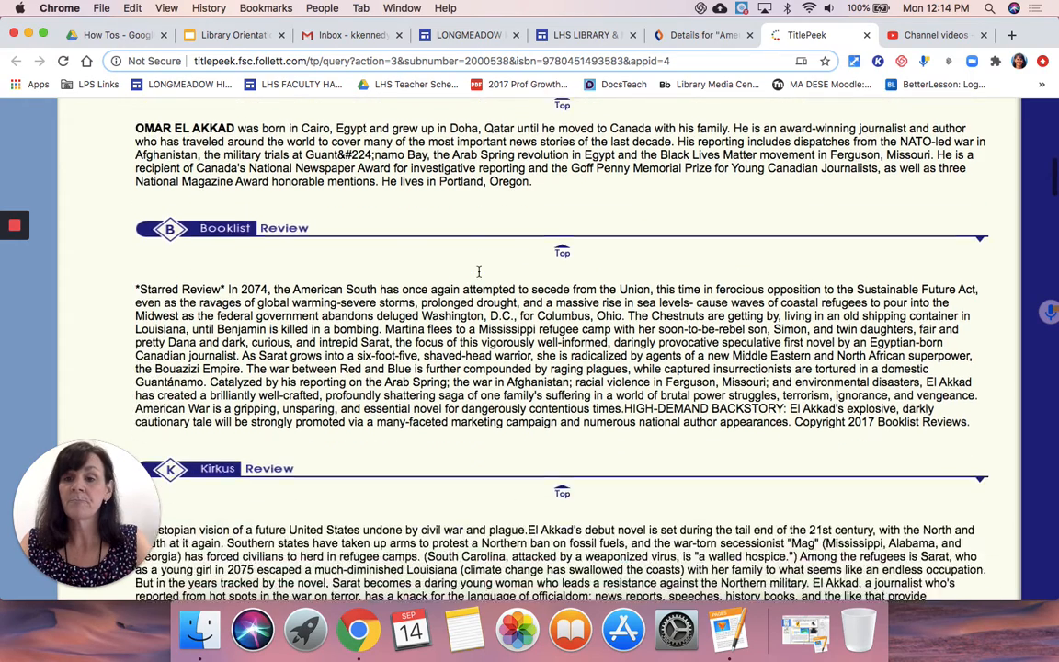
pyautogui.scroll(-3)
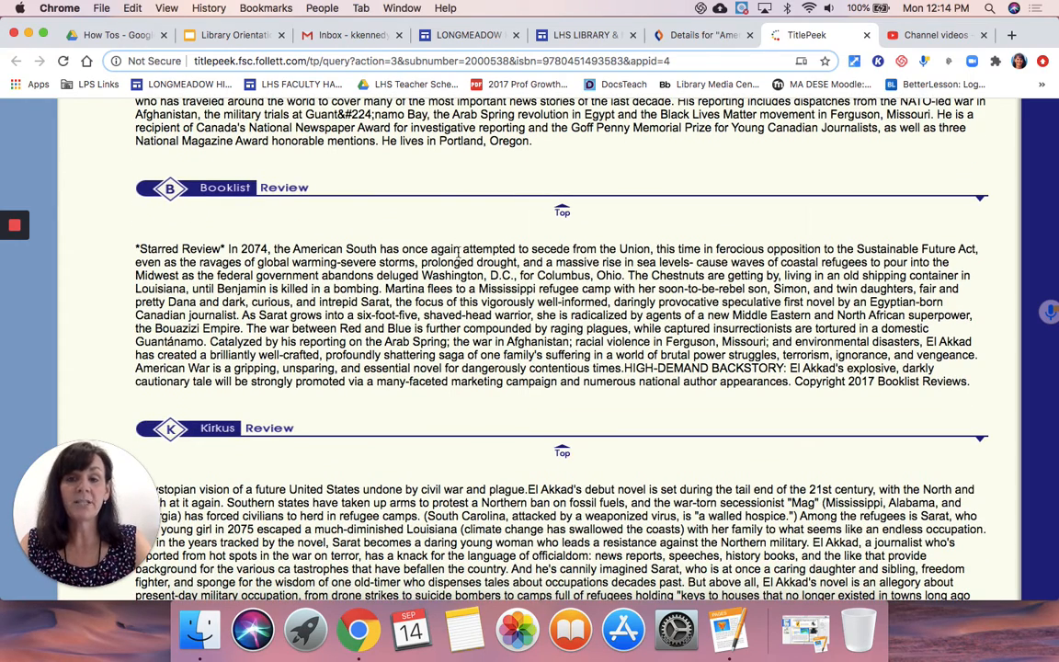
pyautogui.moveTo(481, 221)
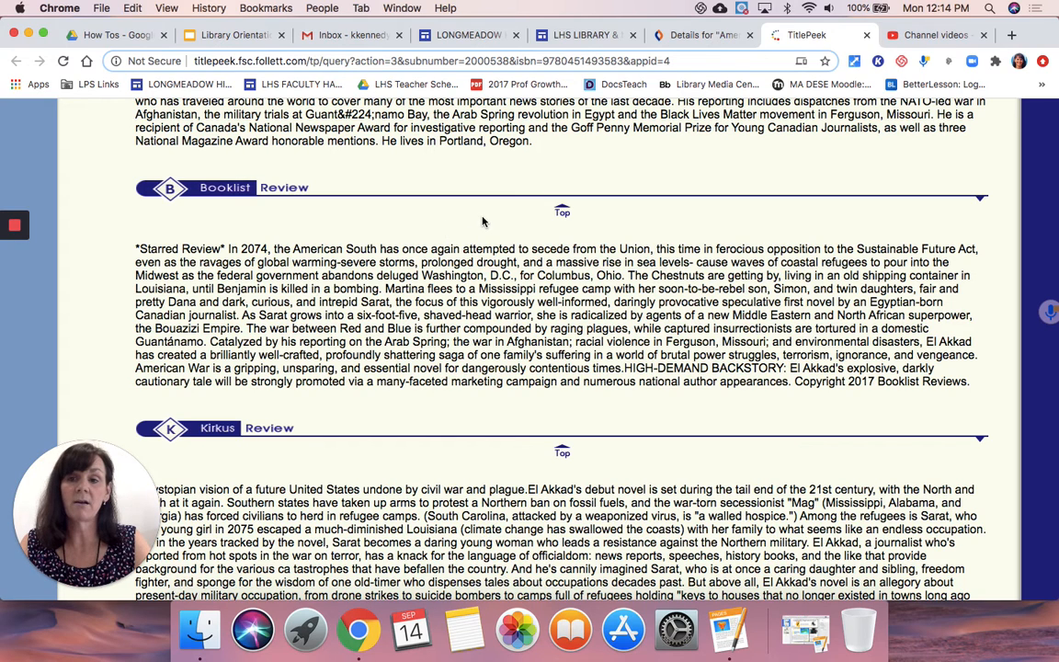
pyautogui.moveTo(500, 408)
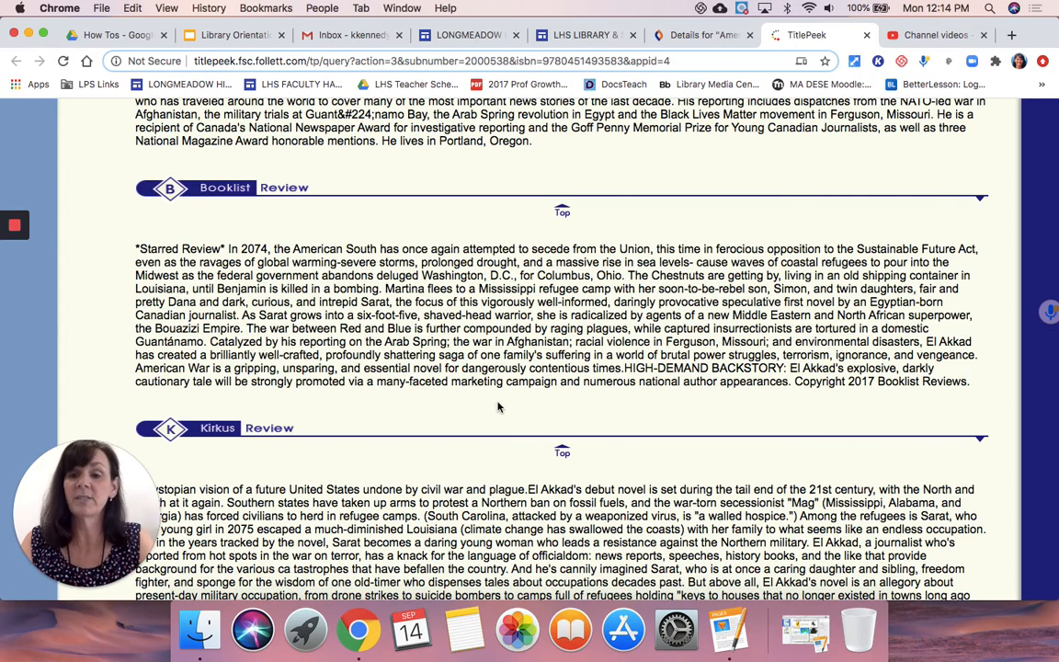
# - Scroll through the Booklist and Kirkus reviews and the first chapter excerpt
pyautogui.scroll(-3)
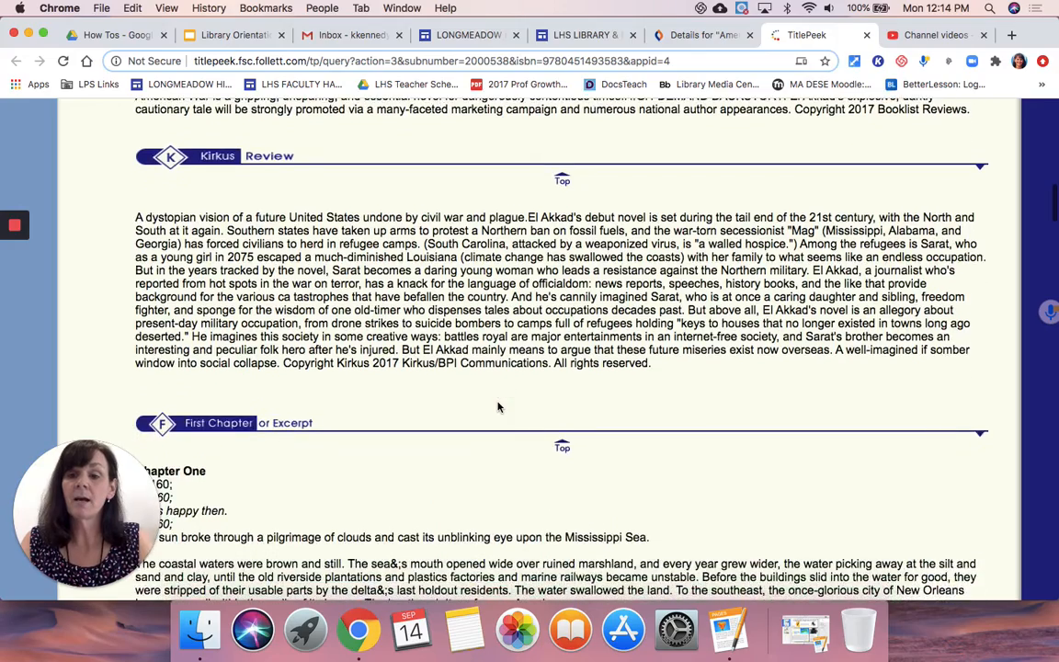
pyautogui.scroll(-3)
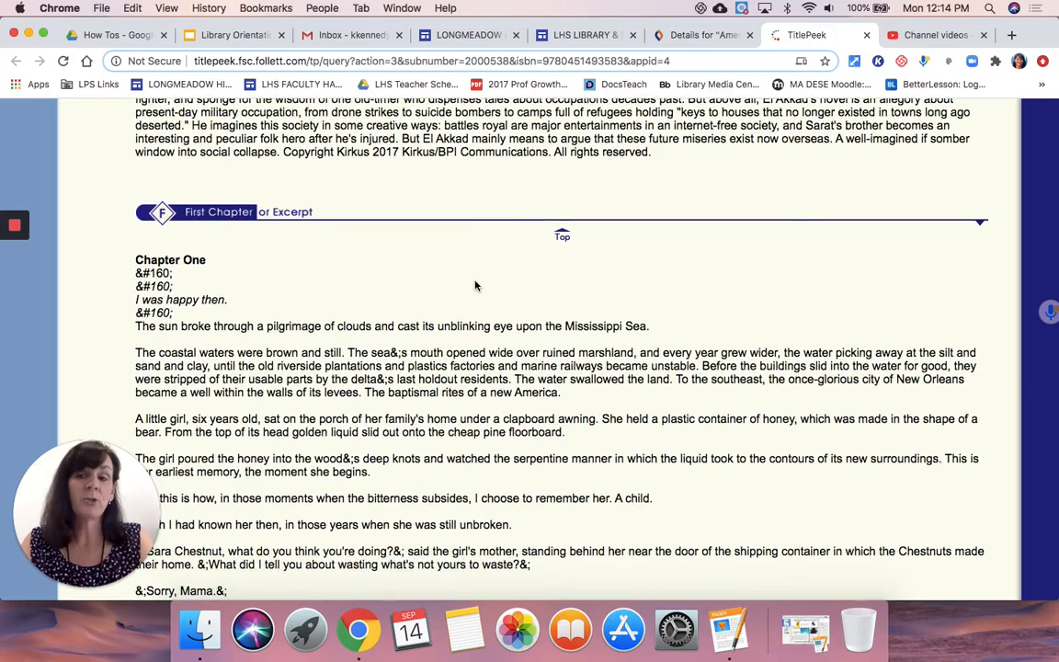
pyautogui.scroll(-3)
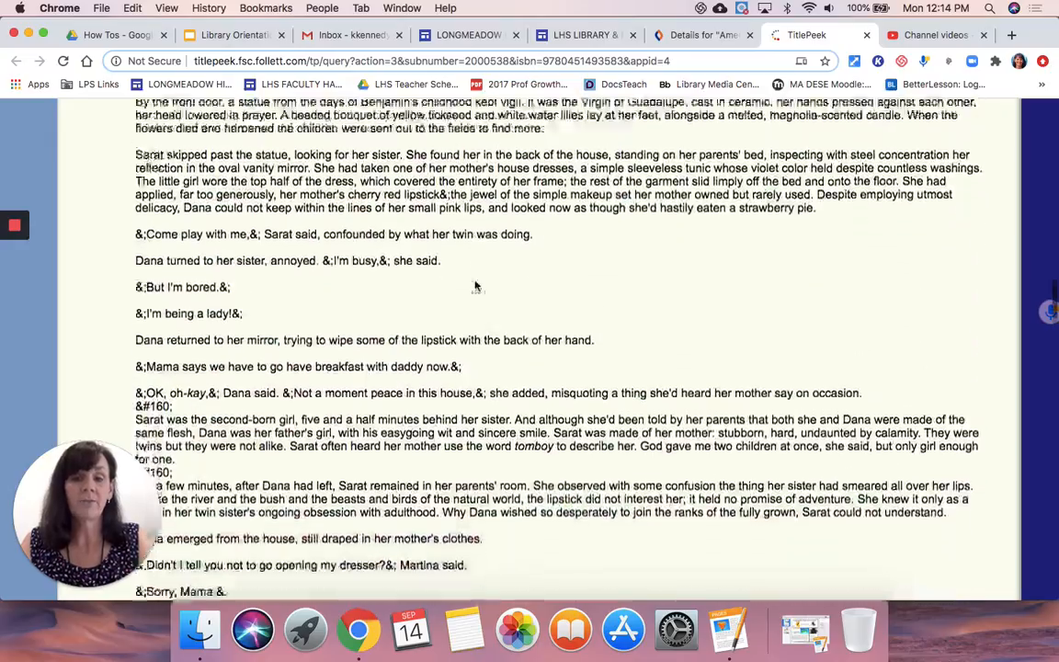
pyautogui.scroll(-3)
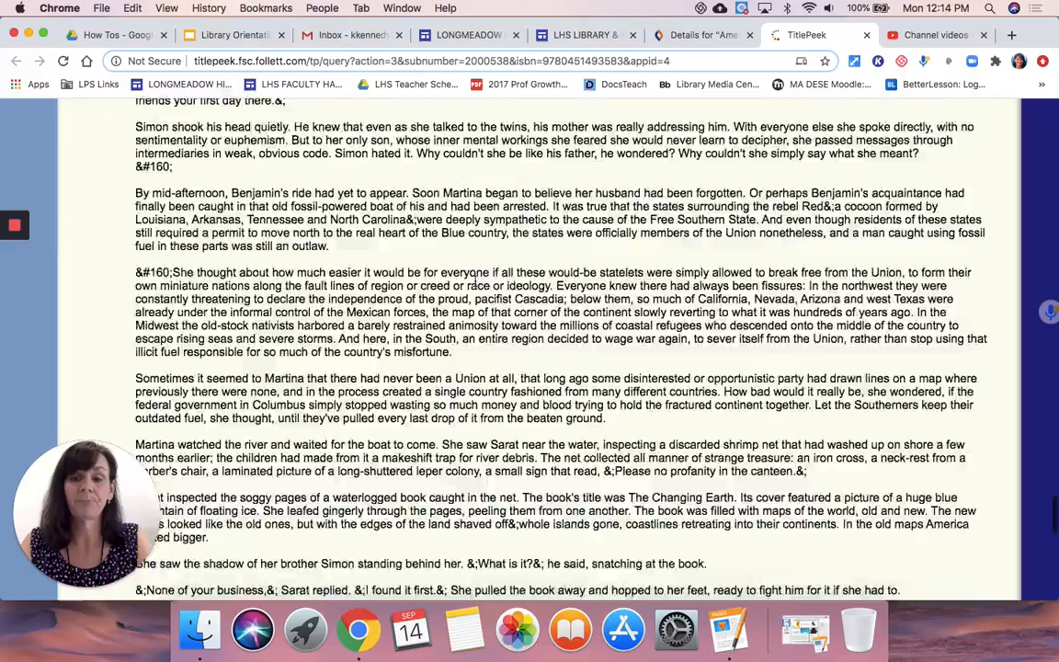
pyautogui.scroll(-3)
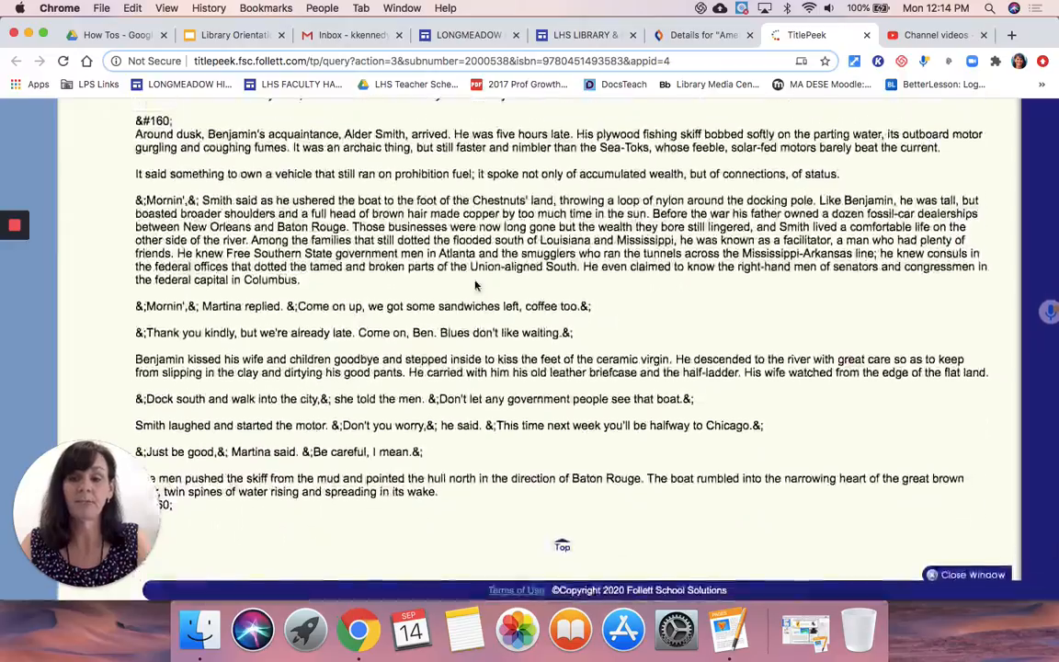
pyautogui.scroll(-3)
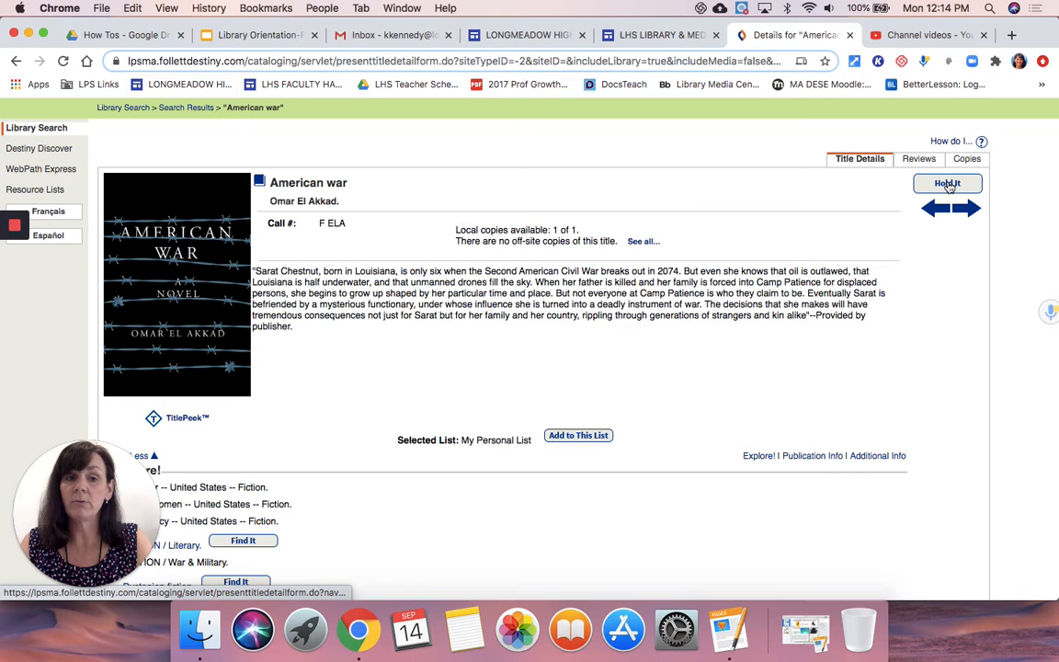
# - Request American war with Hold It, confirmed for pickup before 9/21/2020
pyautogui.click(947, 183)
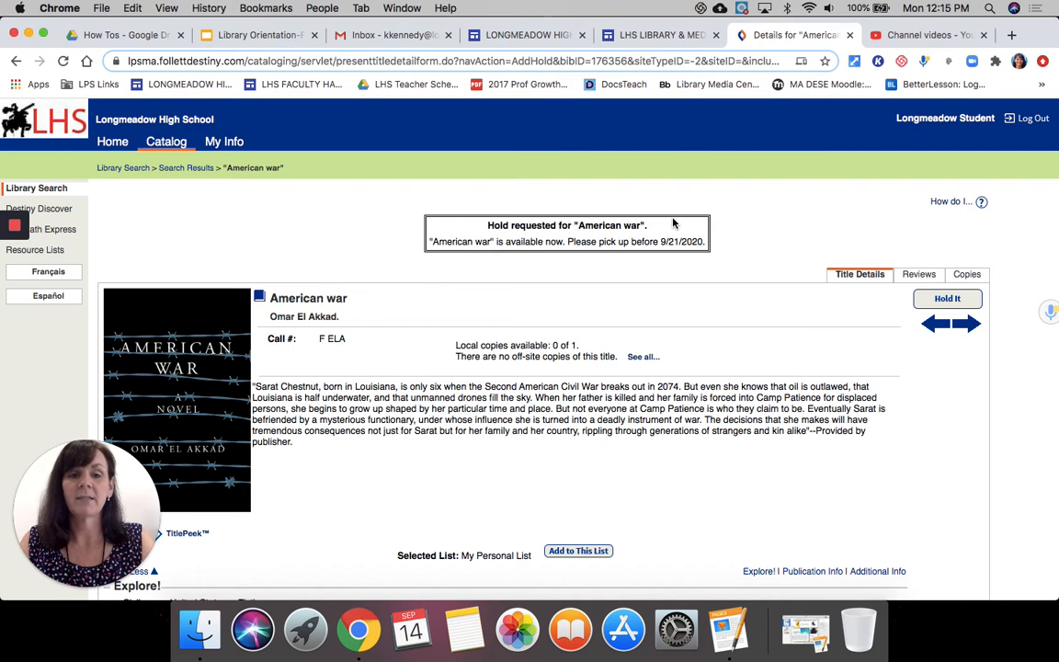
pyautogui.moveTo(529, 200)
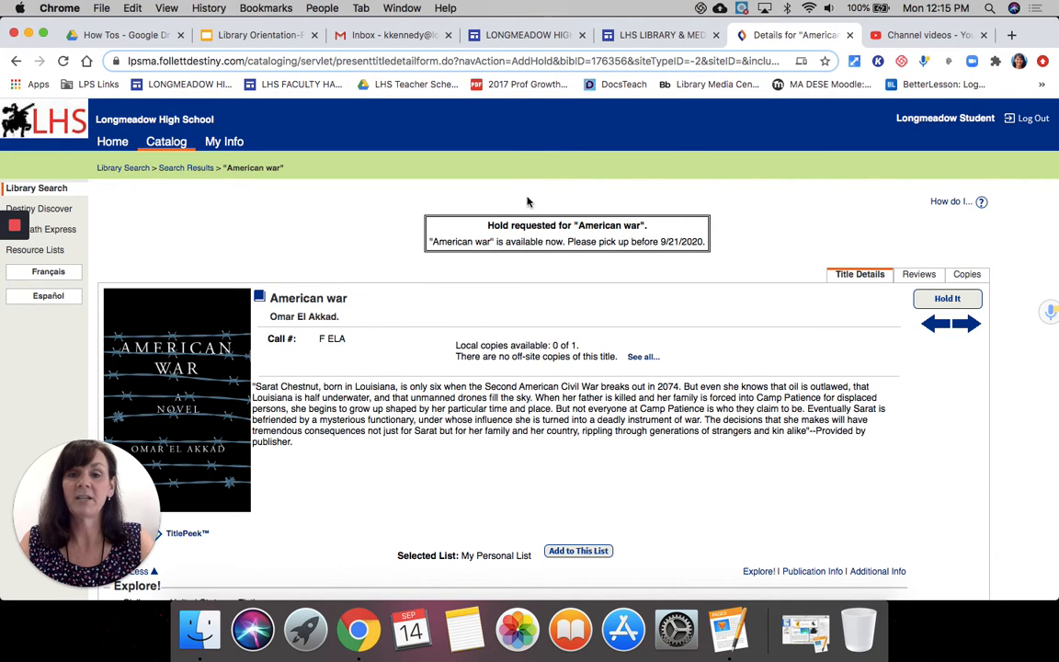
pyautogui.moveTo(526, 184)
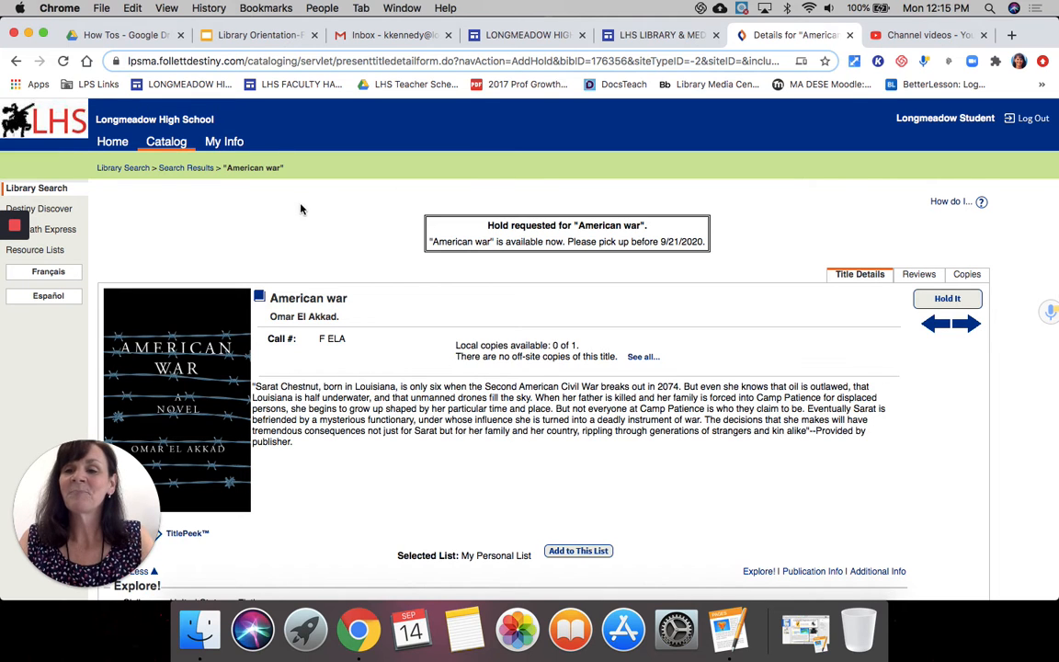
pyautogui.scroll(-3)
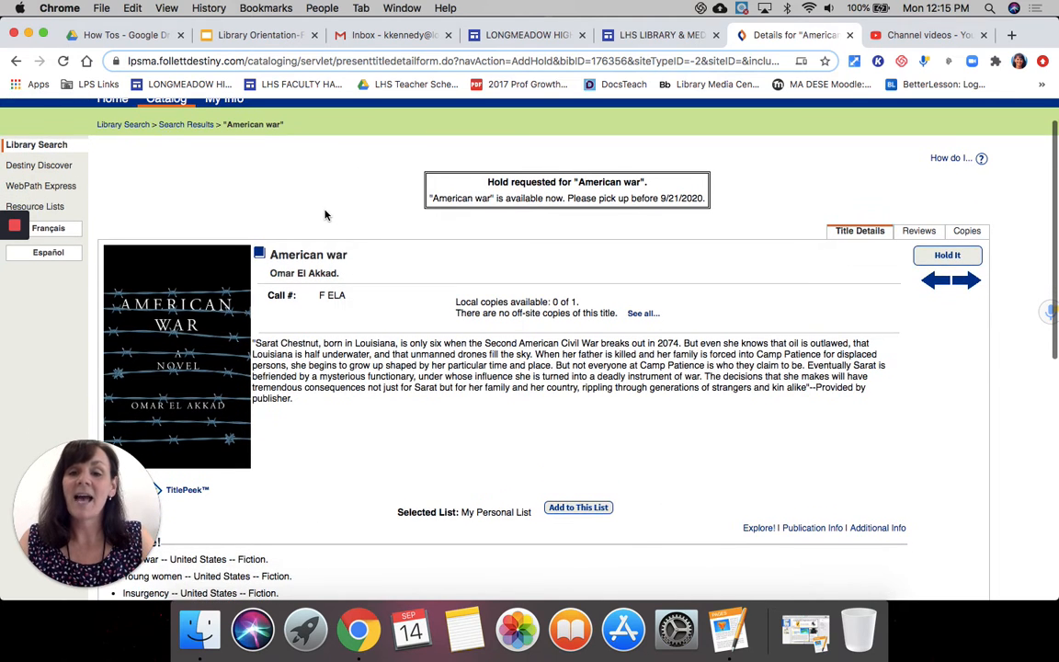
pyautogui.moveTo(340, 189)
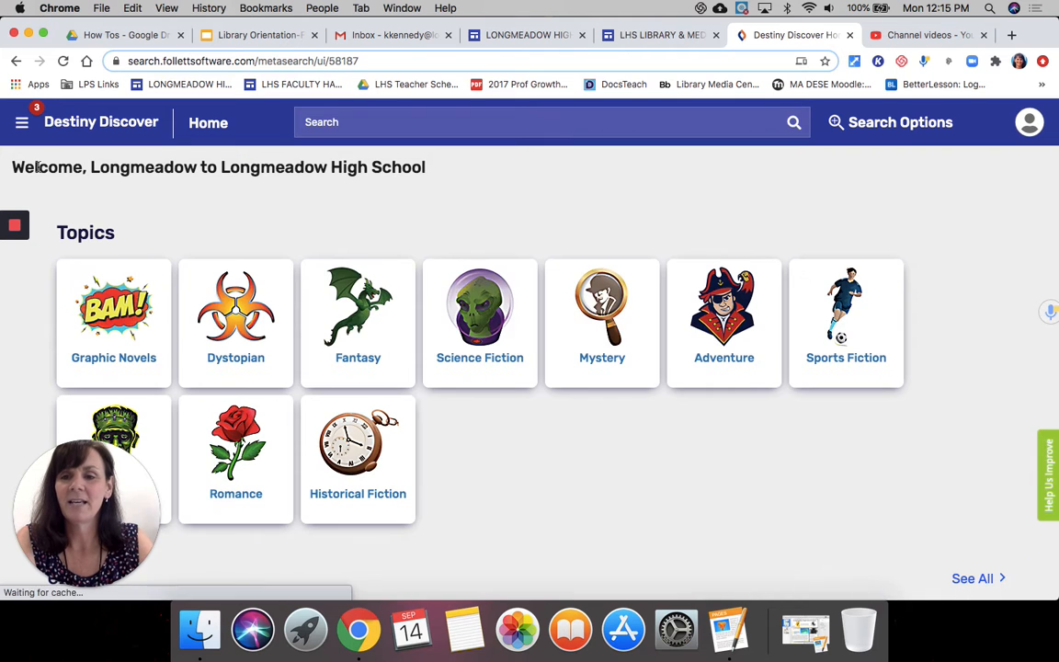
# - Page through the featured eBooks carousel and view then close The Hunger Games details
pyautogui.scroll(-3)
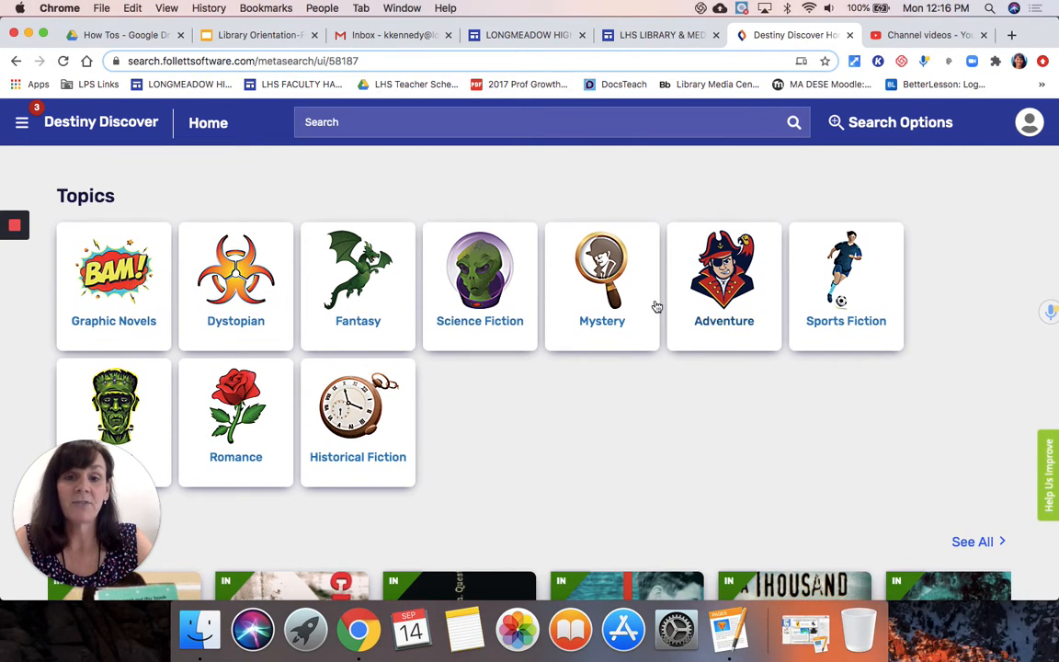
pyautogui.scroll(-3)
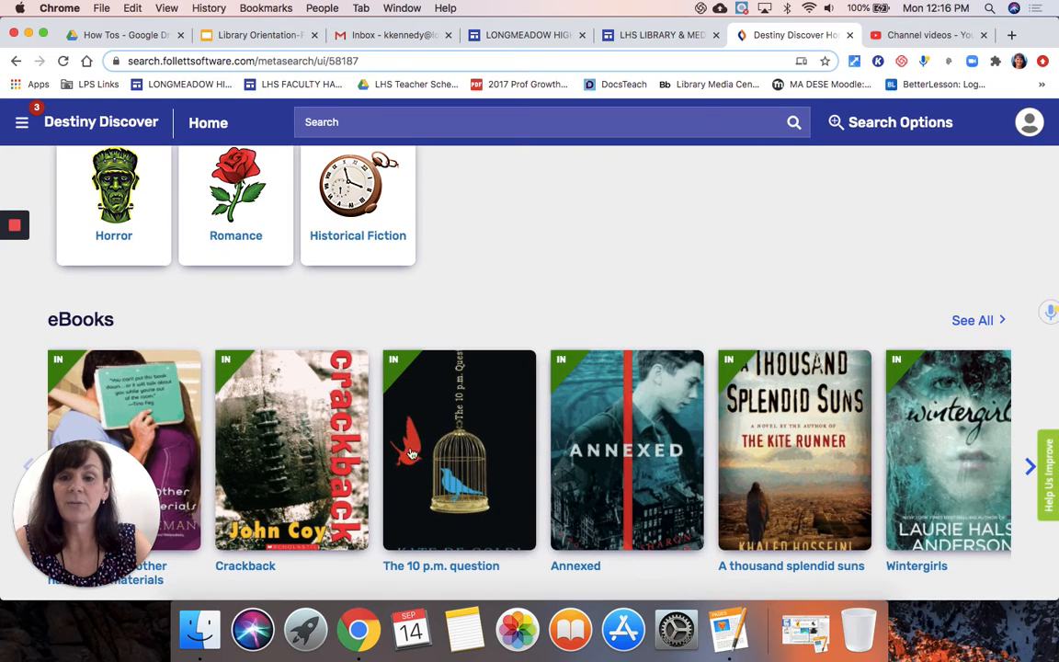
pyautogui.click(1030, 467)
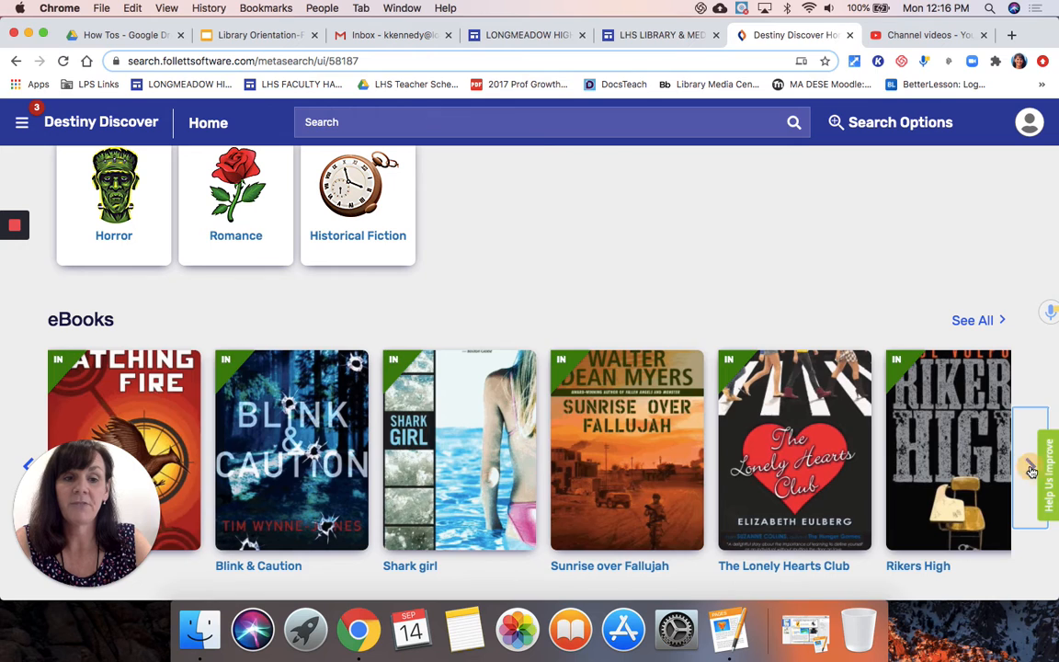
pyautogui.click(1029, 467)
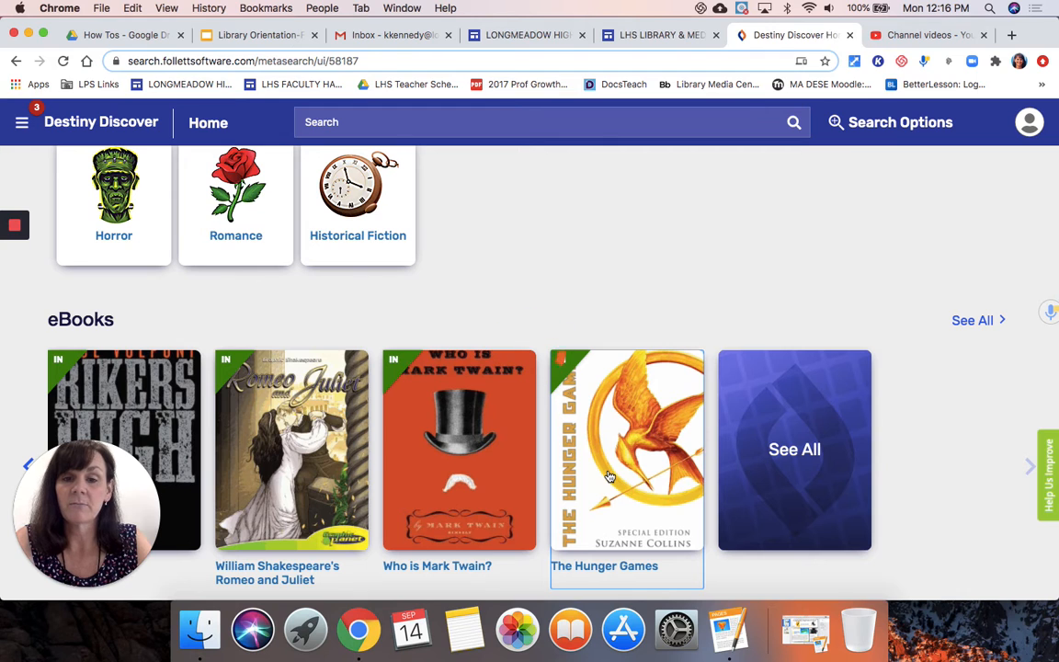
pyautogui.click(625, 449)
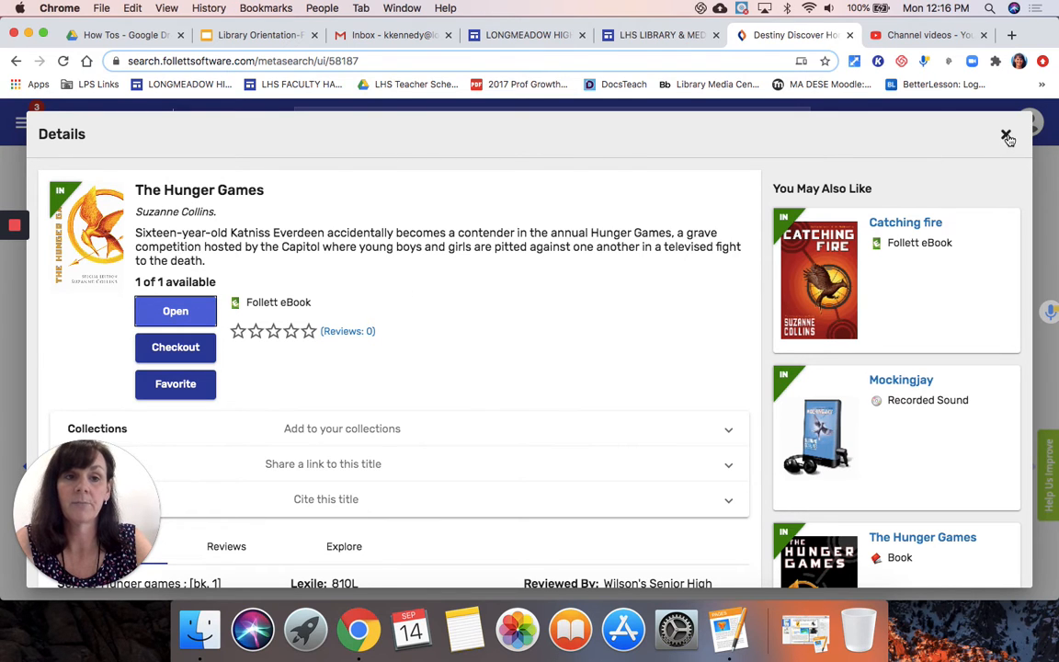
pyautogui.click(1006, 136)
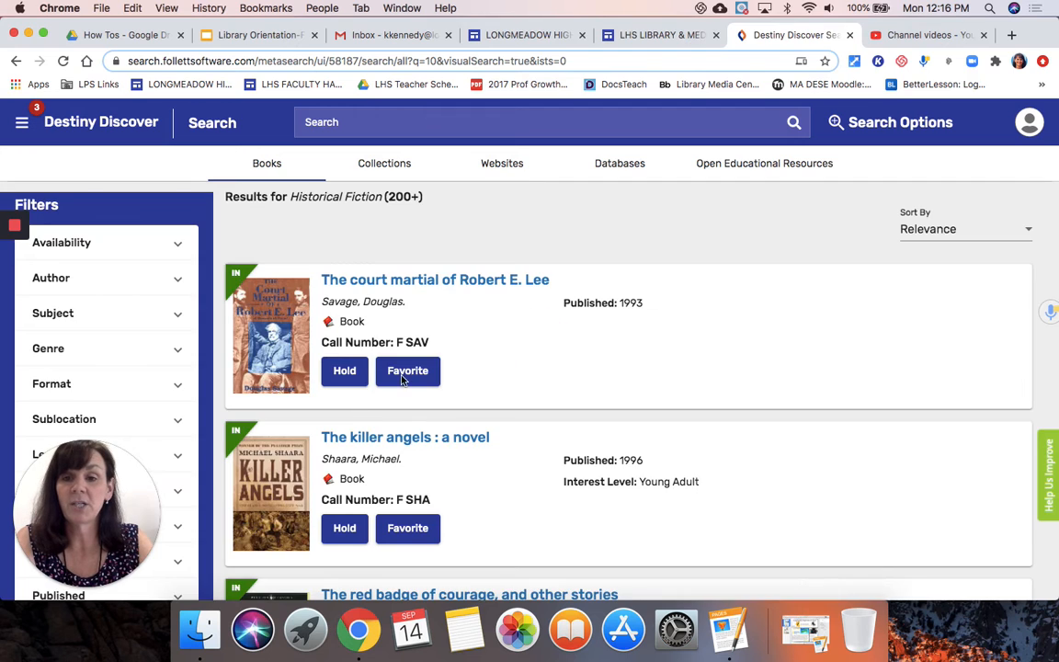
pyautogui.moveTo(531, 253)
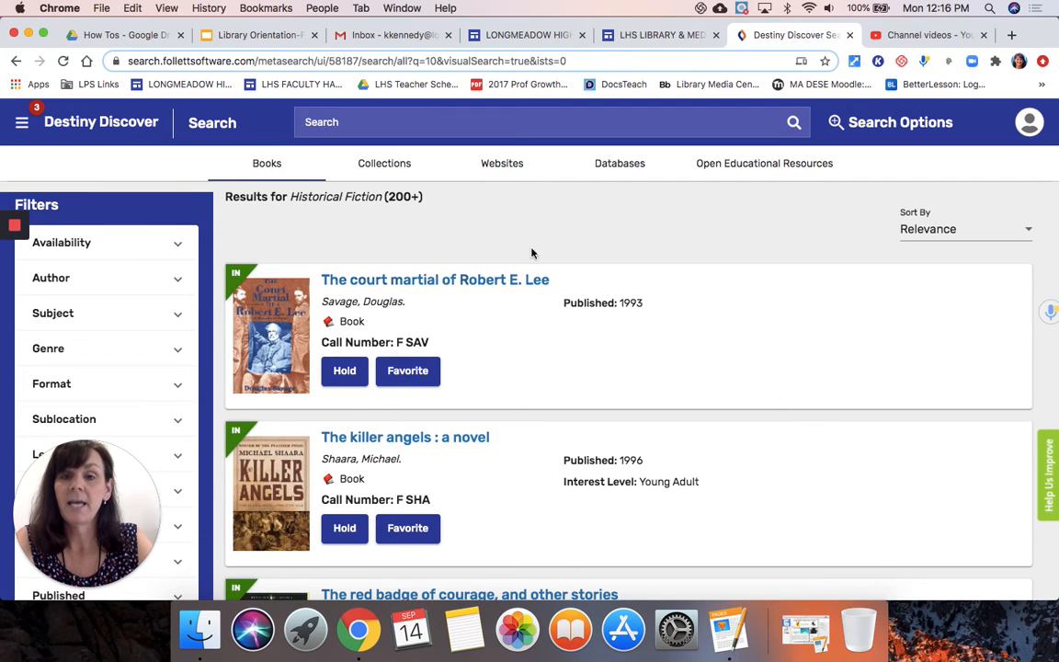
# - Sort the Historical Fiction results by Most Recent and scroll through the 322+ titles
pyautogui.click(964, 228)
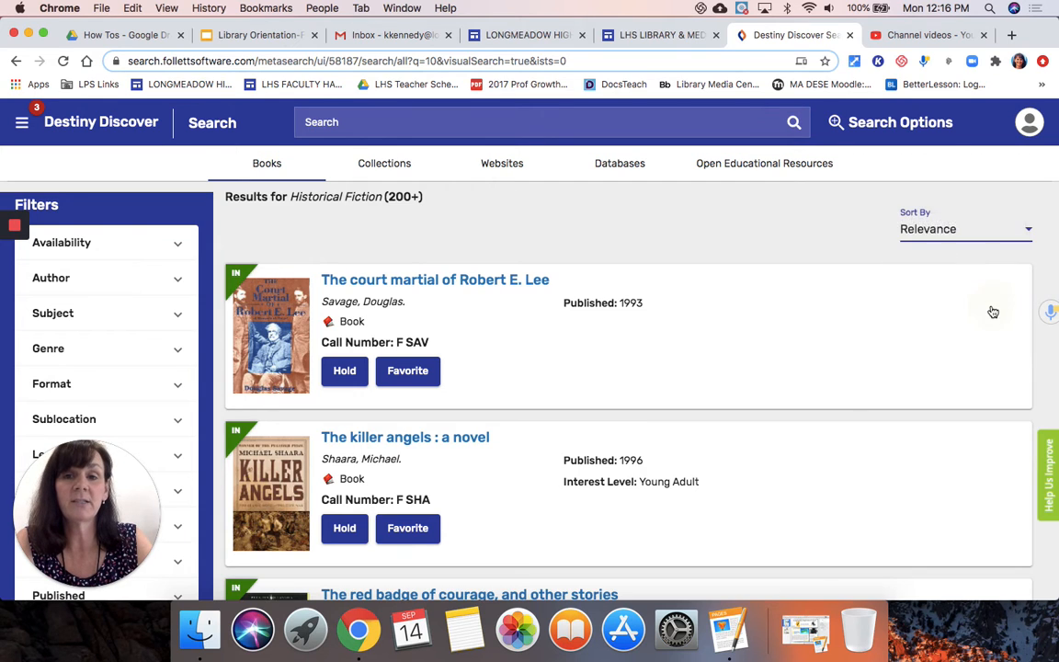
pyautogui.click(965, 228)
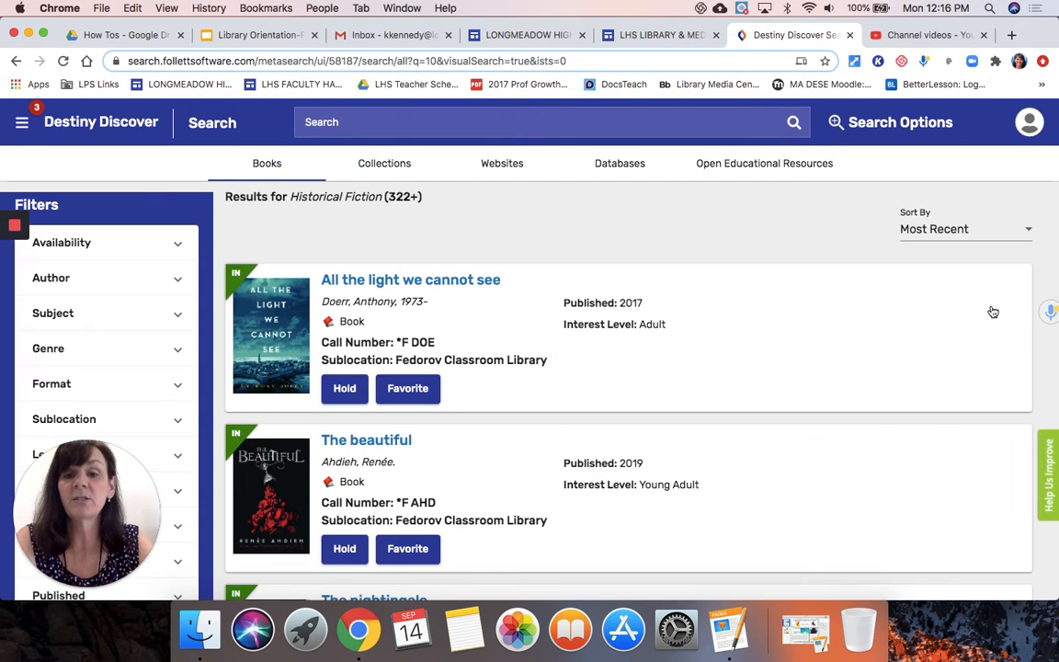
pyautogui.moveTo(494, 239)
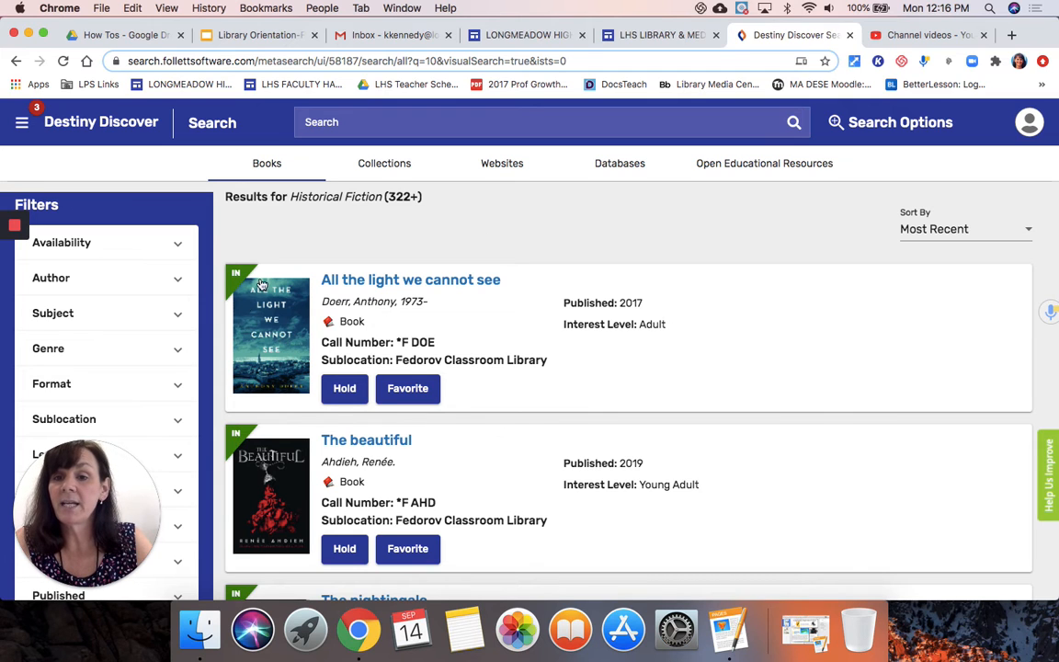
pyautogui.scroll(-3)
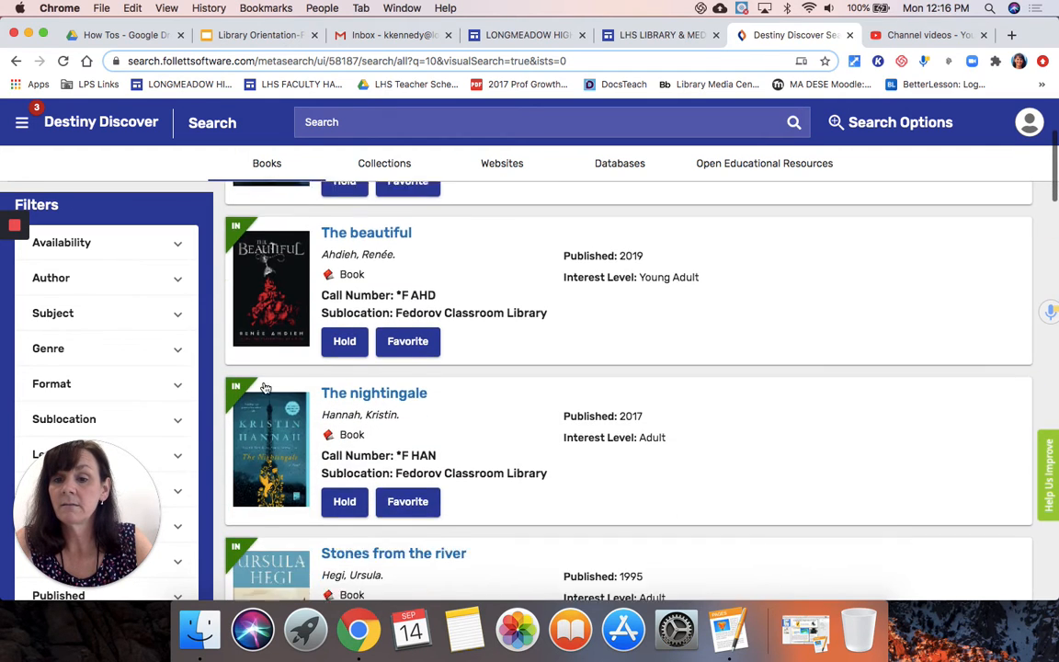
pyautogui.scroll(-3)
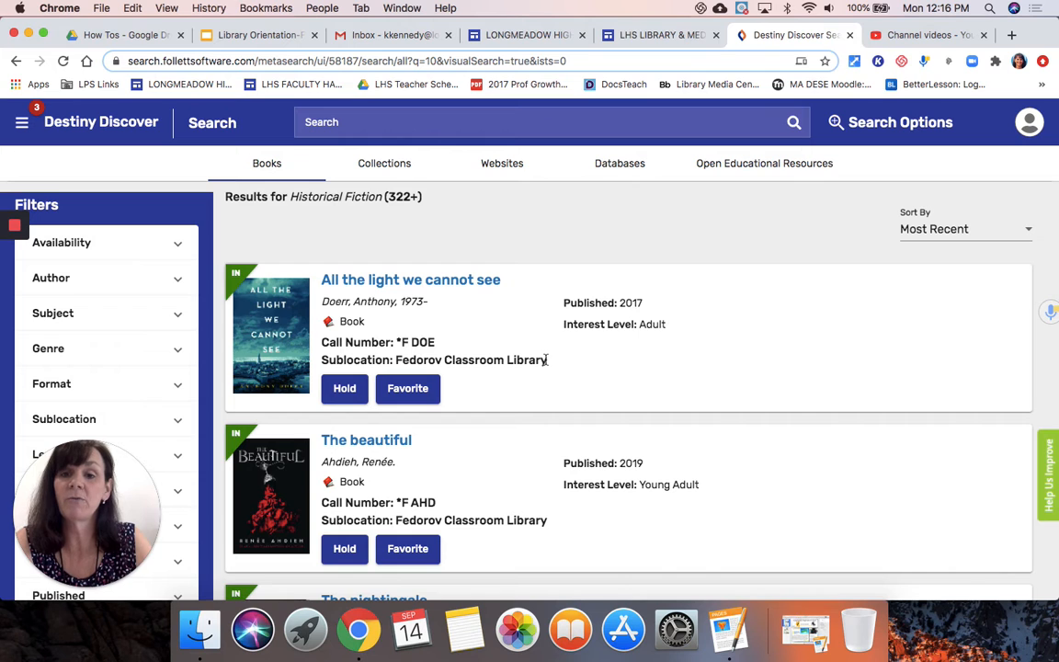
pyautogui.scroll(-3)
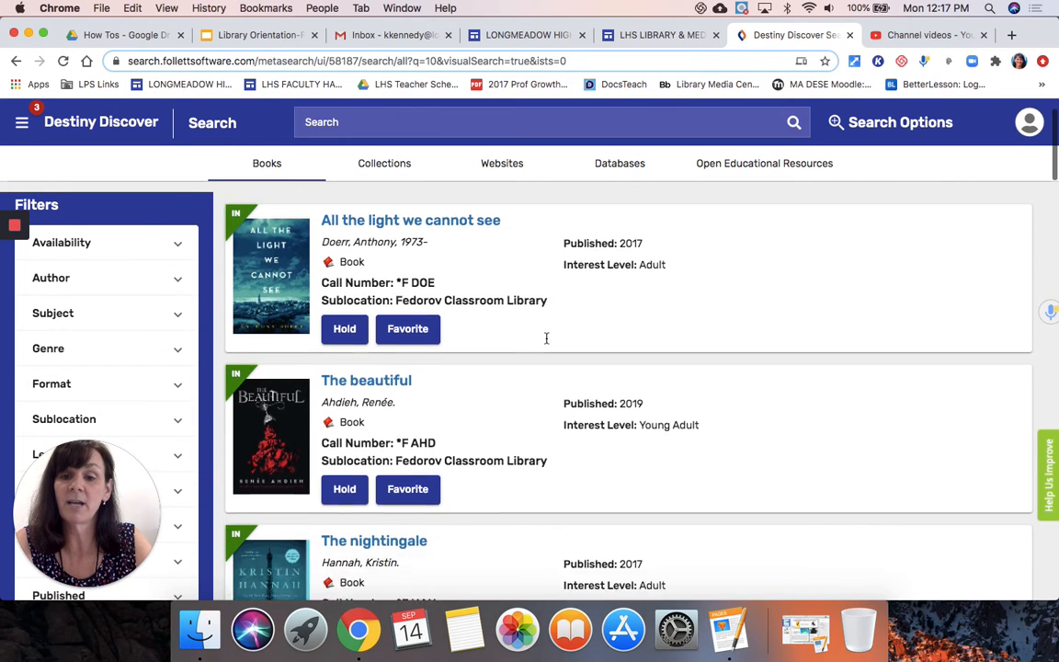
pyautogui.scroll(-3)
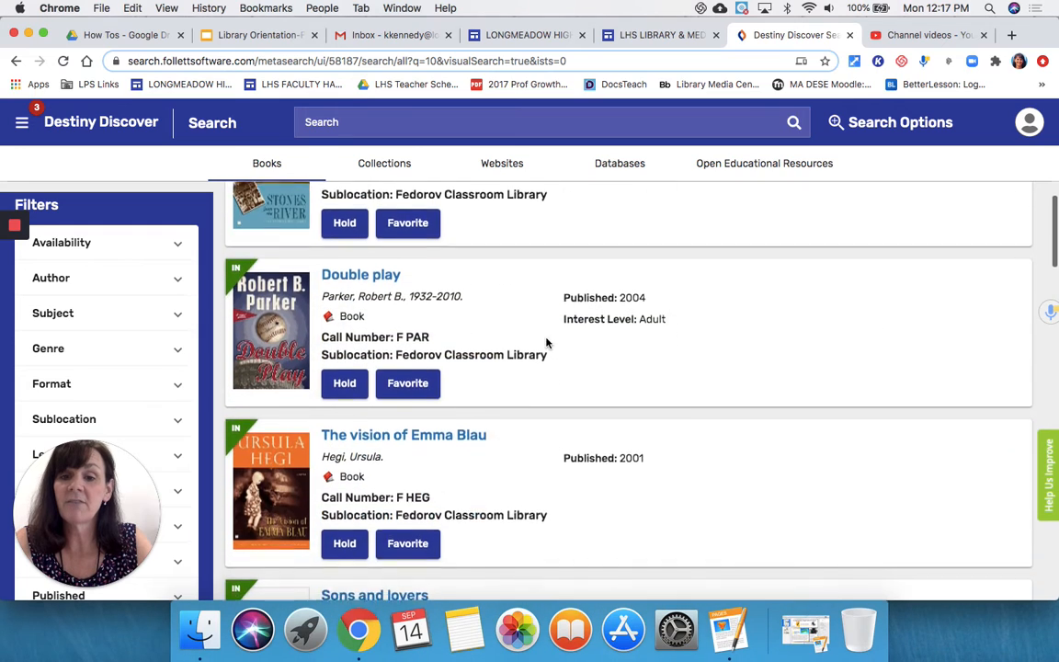
pyautogui.scroll(-3)
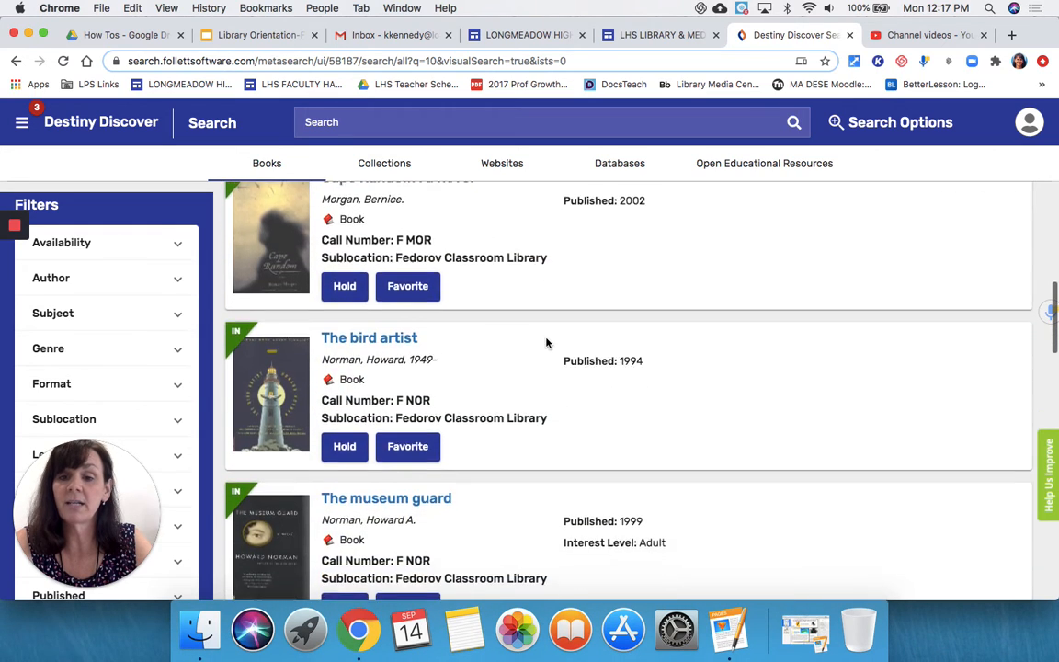
pyautogui.scroll(-3)
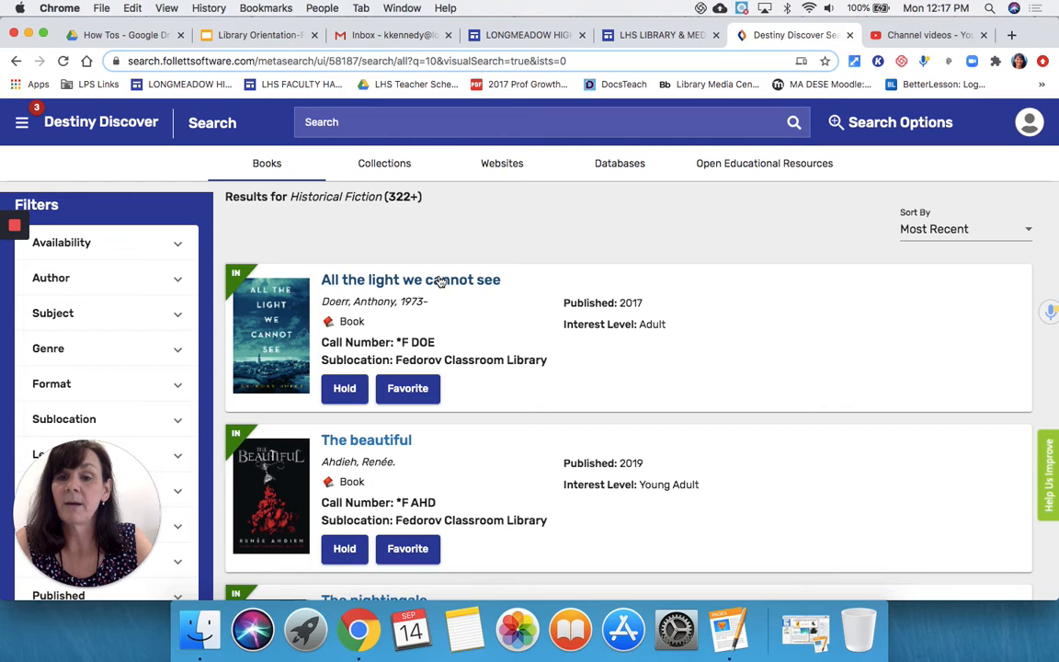
# - Hold All the light we cannot see from its Details view and glance at its Reviews
pyautogui.click(410, 280)
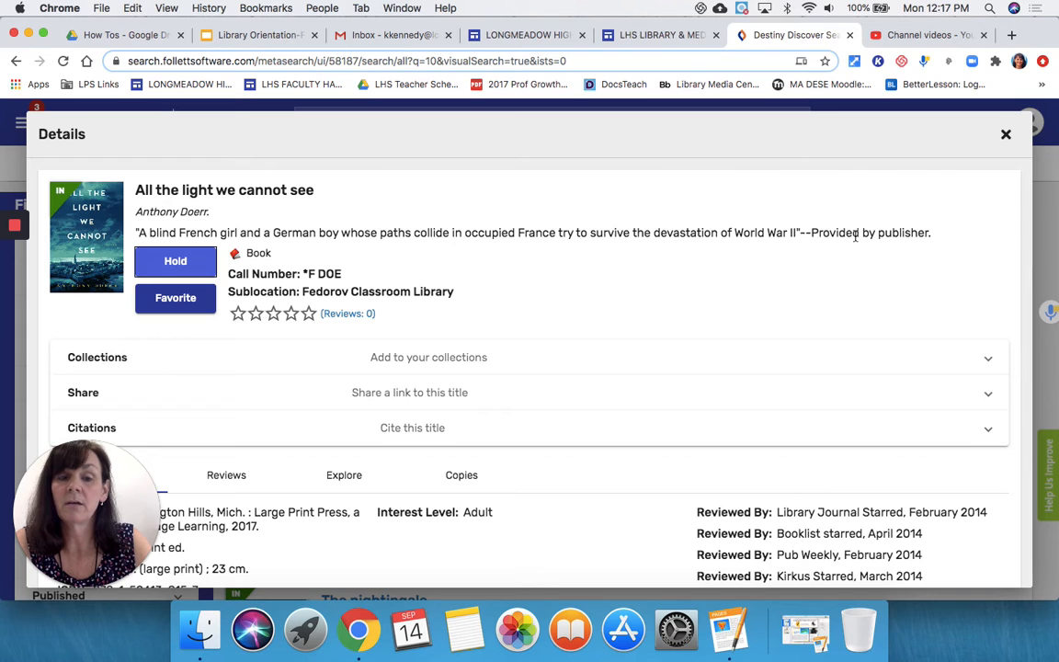
pyautogui.moveTo(625, 319)
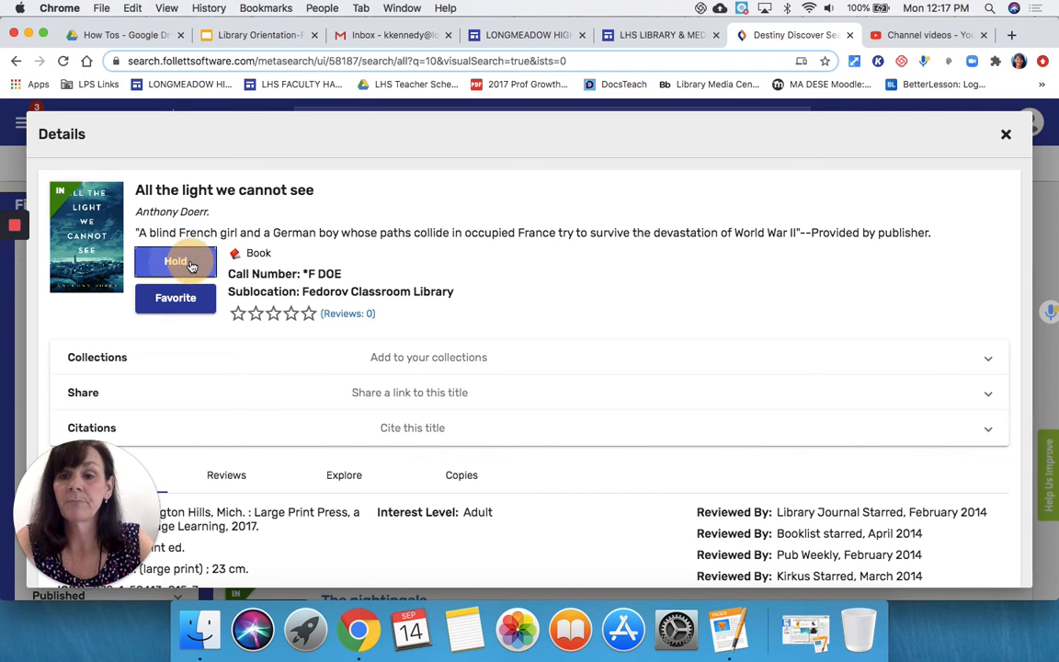
pyautogui.click(174, 261)
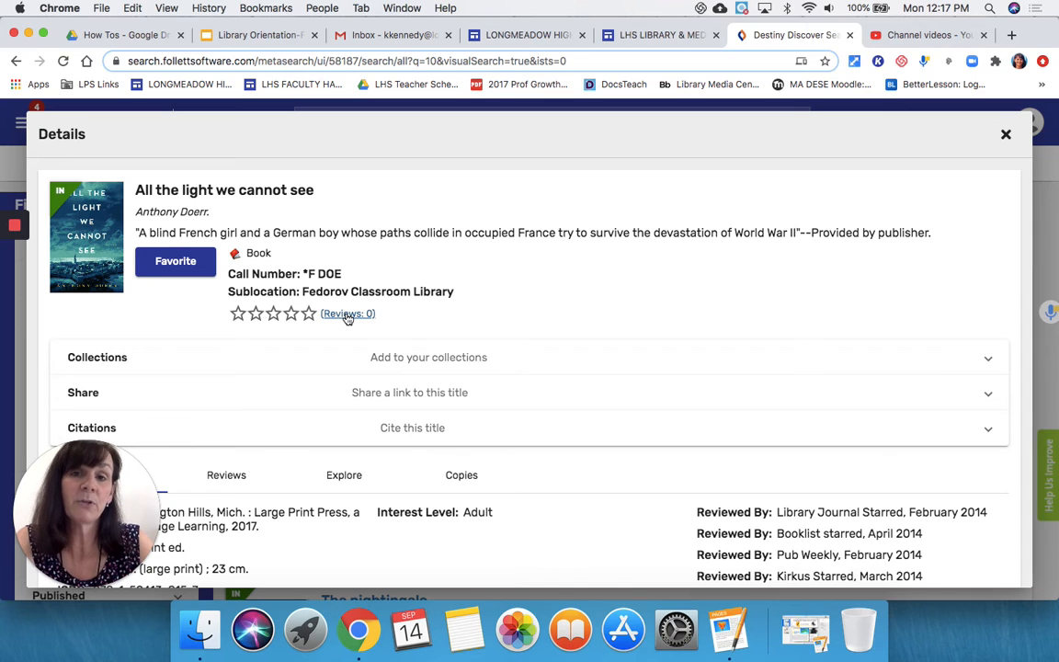
pyautogui.click(226, 474)
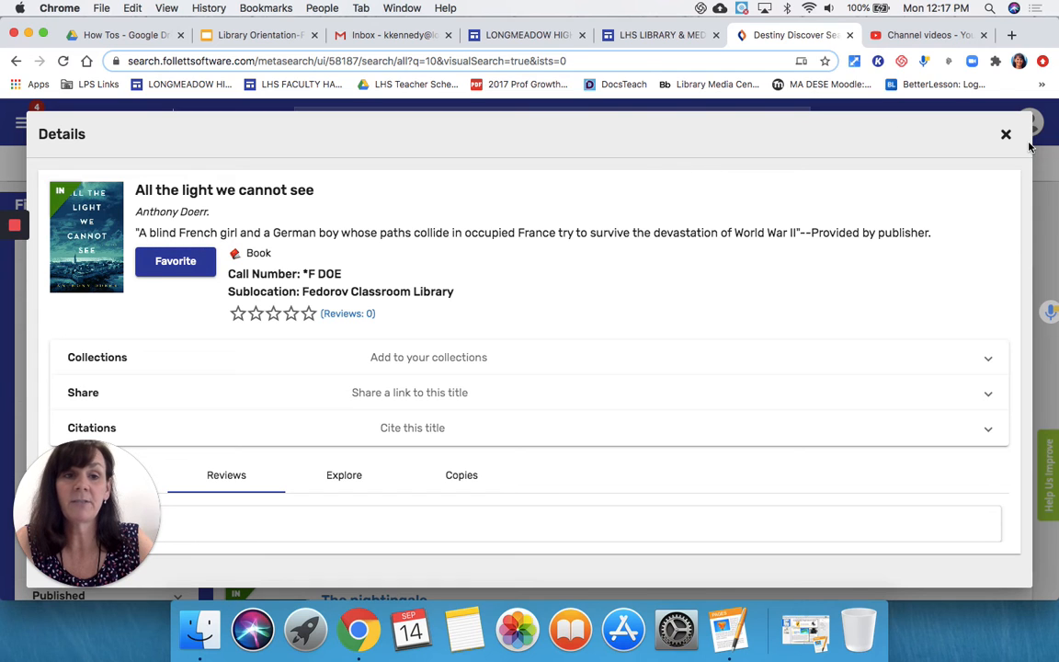
pyautogui.click(1003, 134)
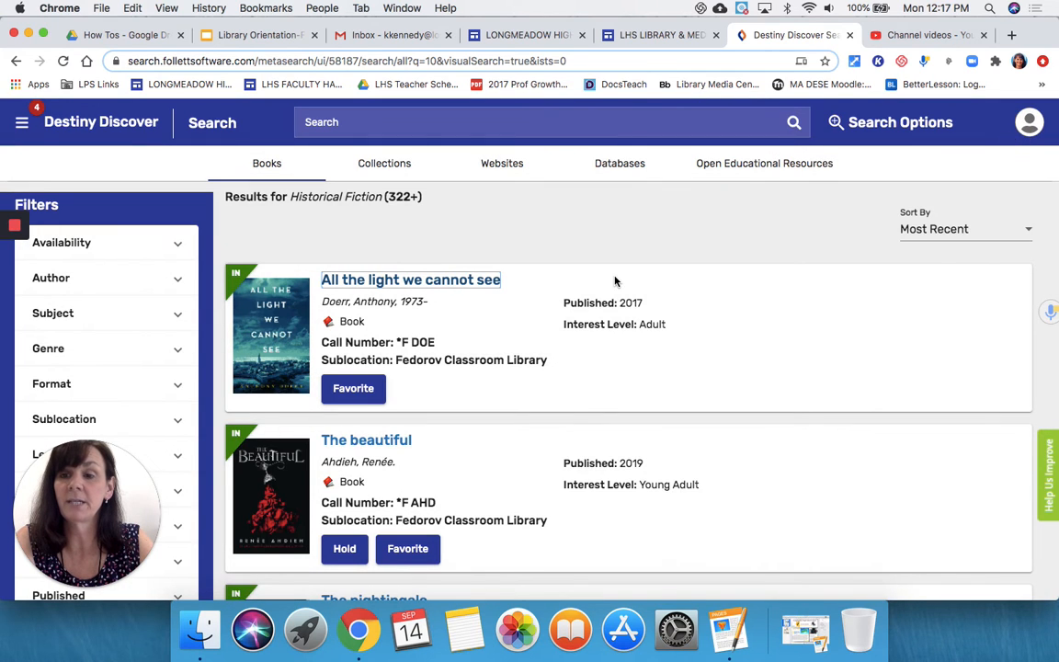
pyautogui.moveTo(382, 239)
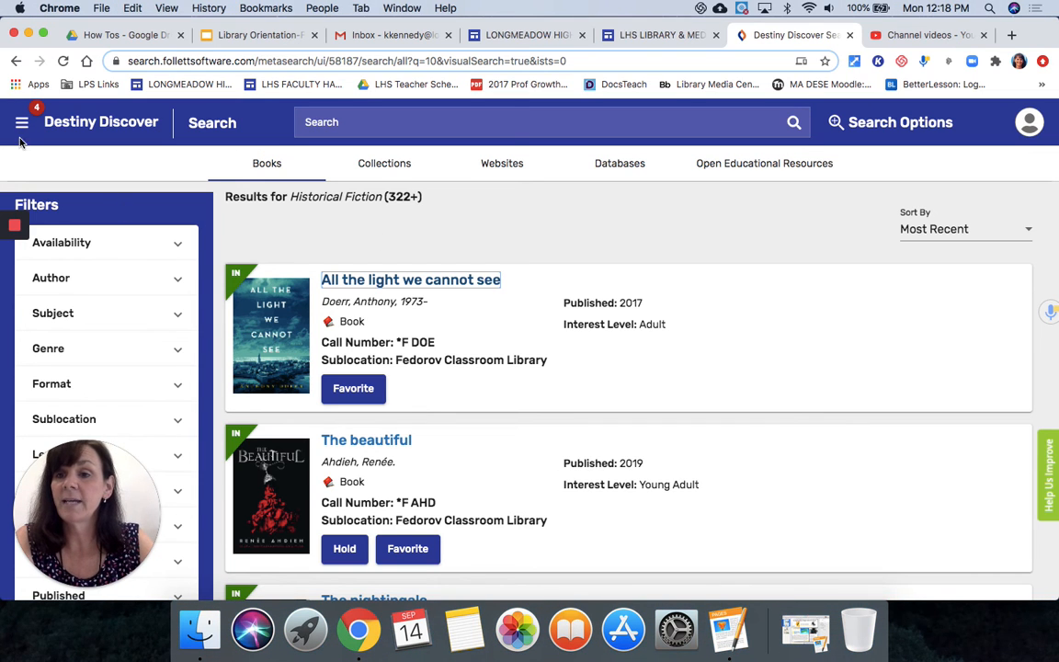
# - Return to Destiny Back Office Catalog search and list the Sublocation choices
pyautogui.click(22, 122)
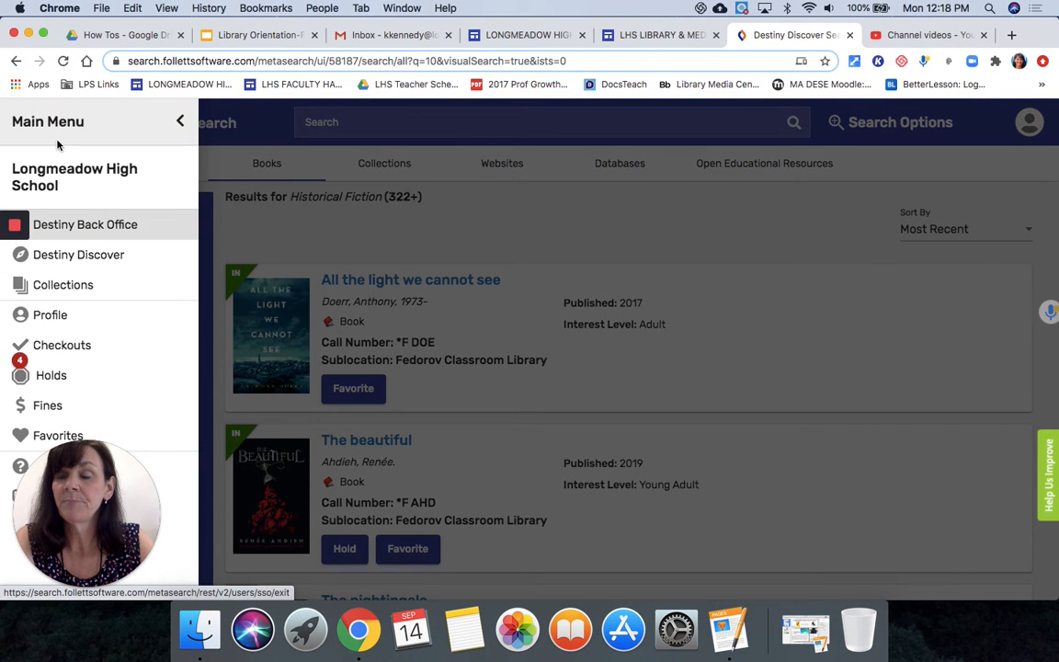
pyautogui.click(180, 122)
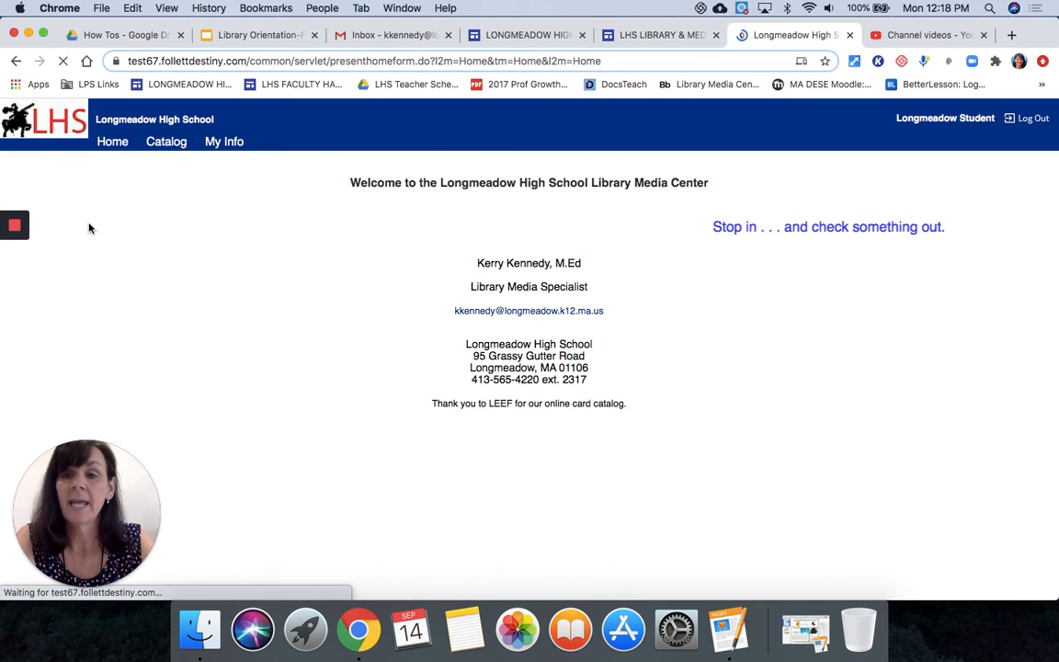
pyautogui.click(166, 142)
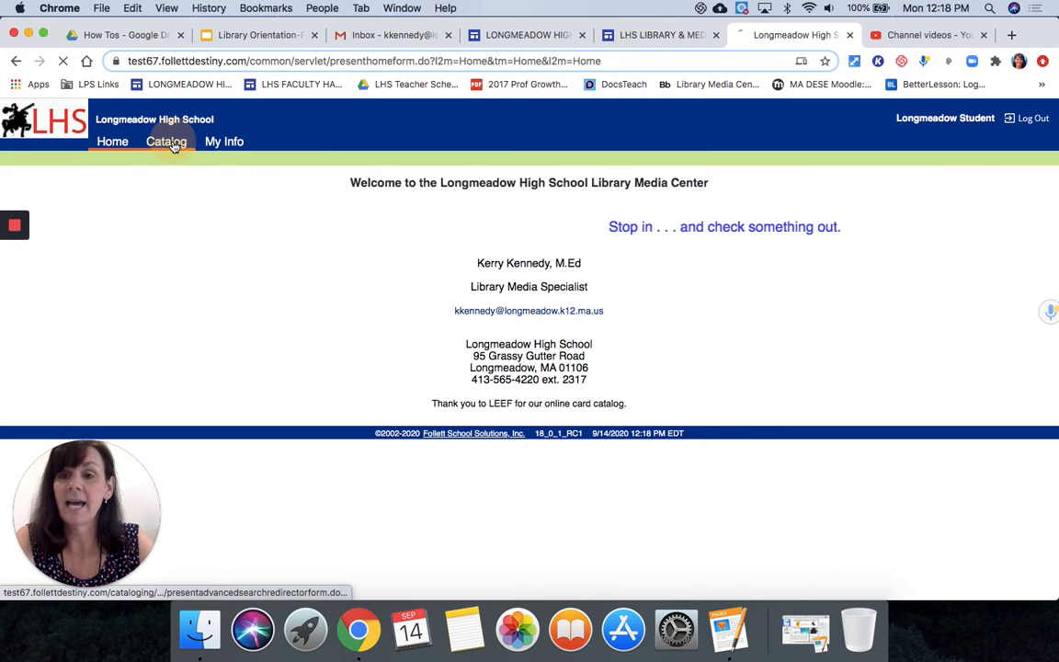
pyautogui.click(165, 139)
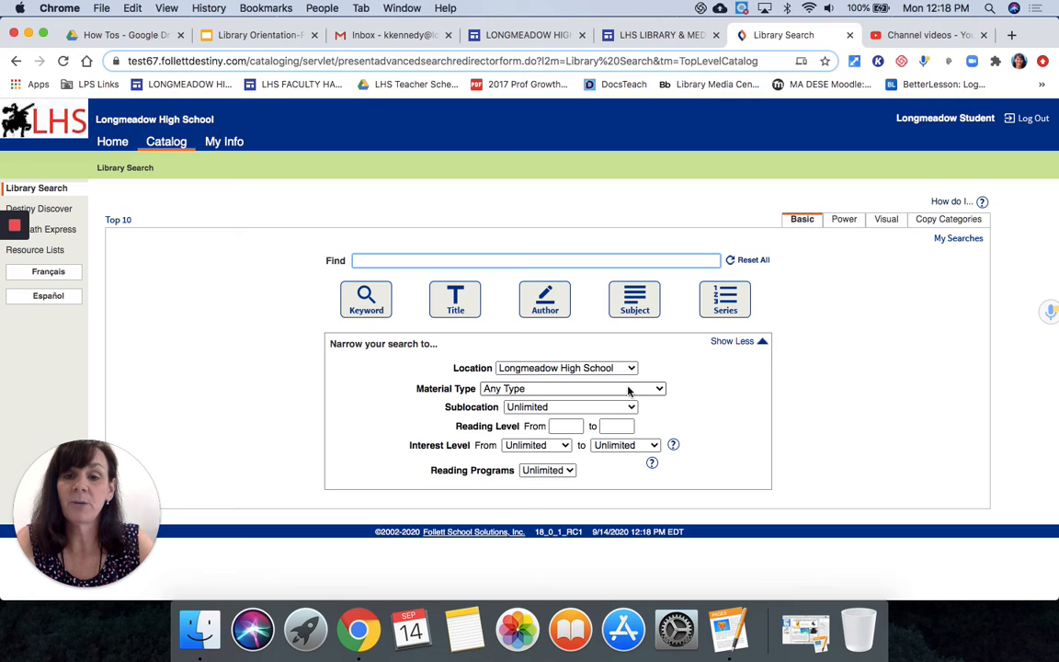
pyautogui.click(569, 407)
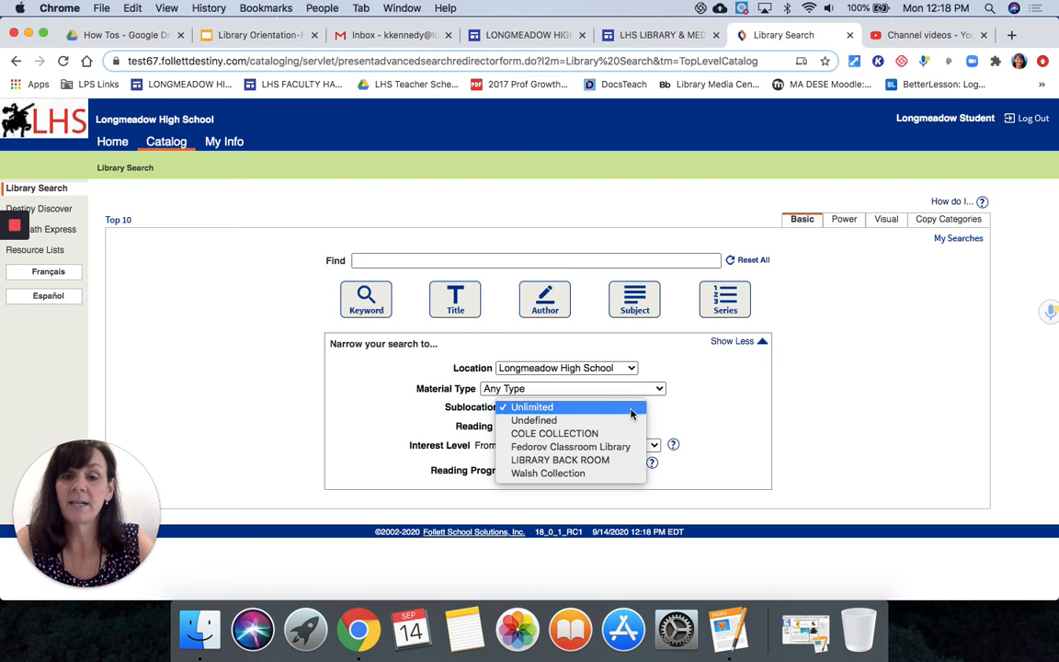
pyautogui.moveTo(555, 433)
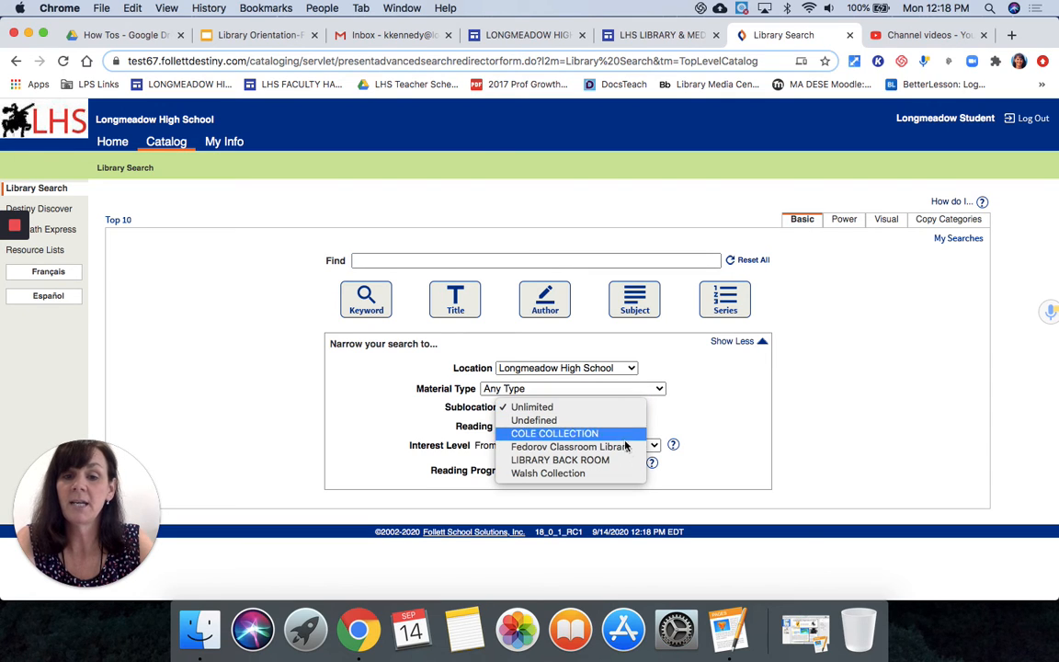